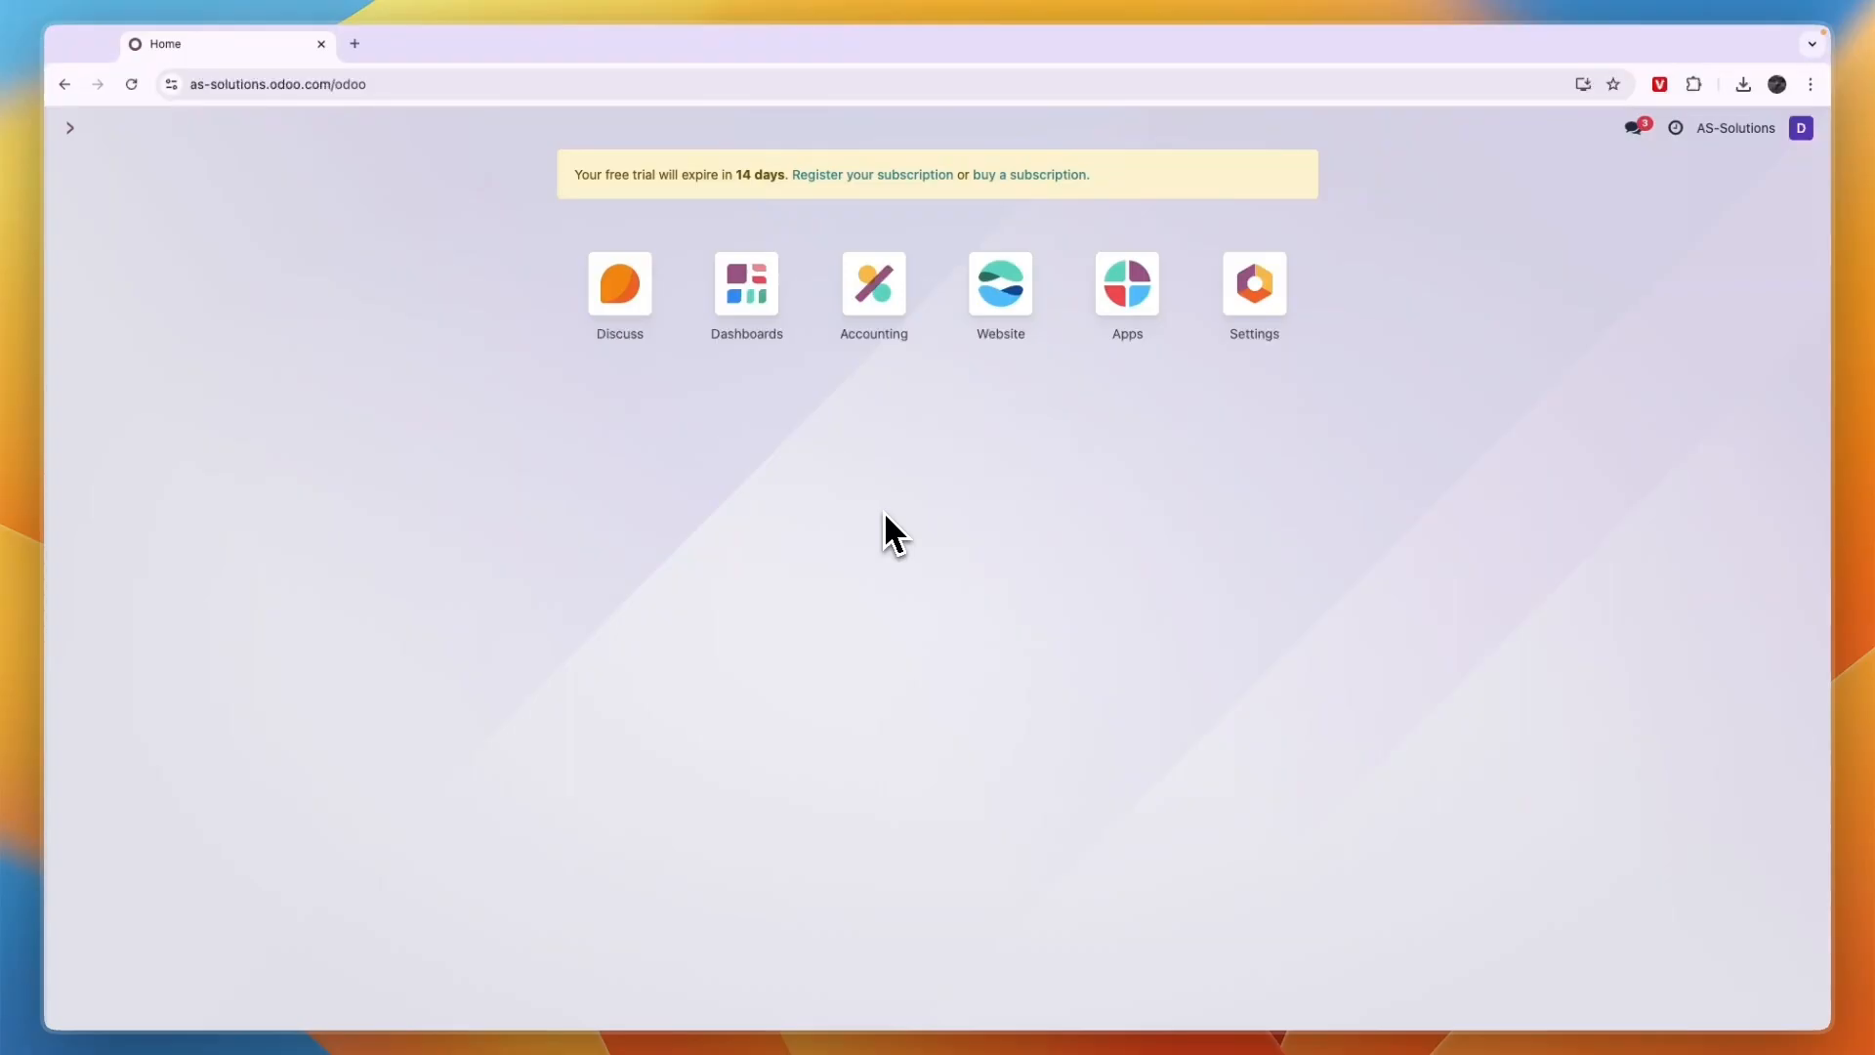
mouse_move(891, 293)
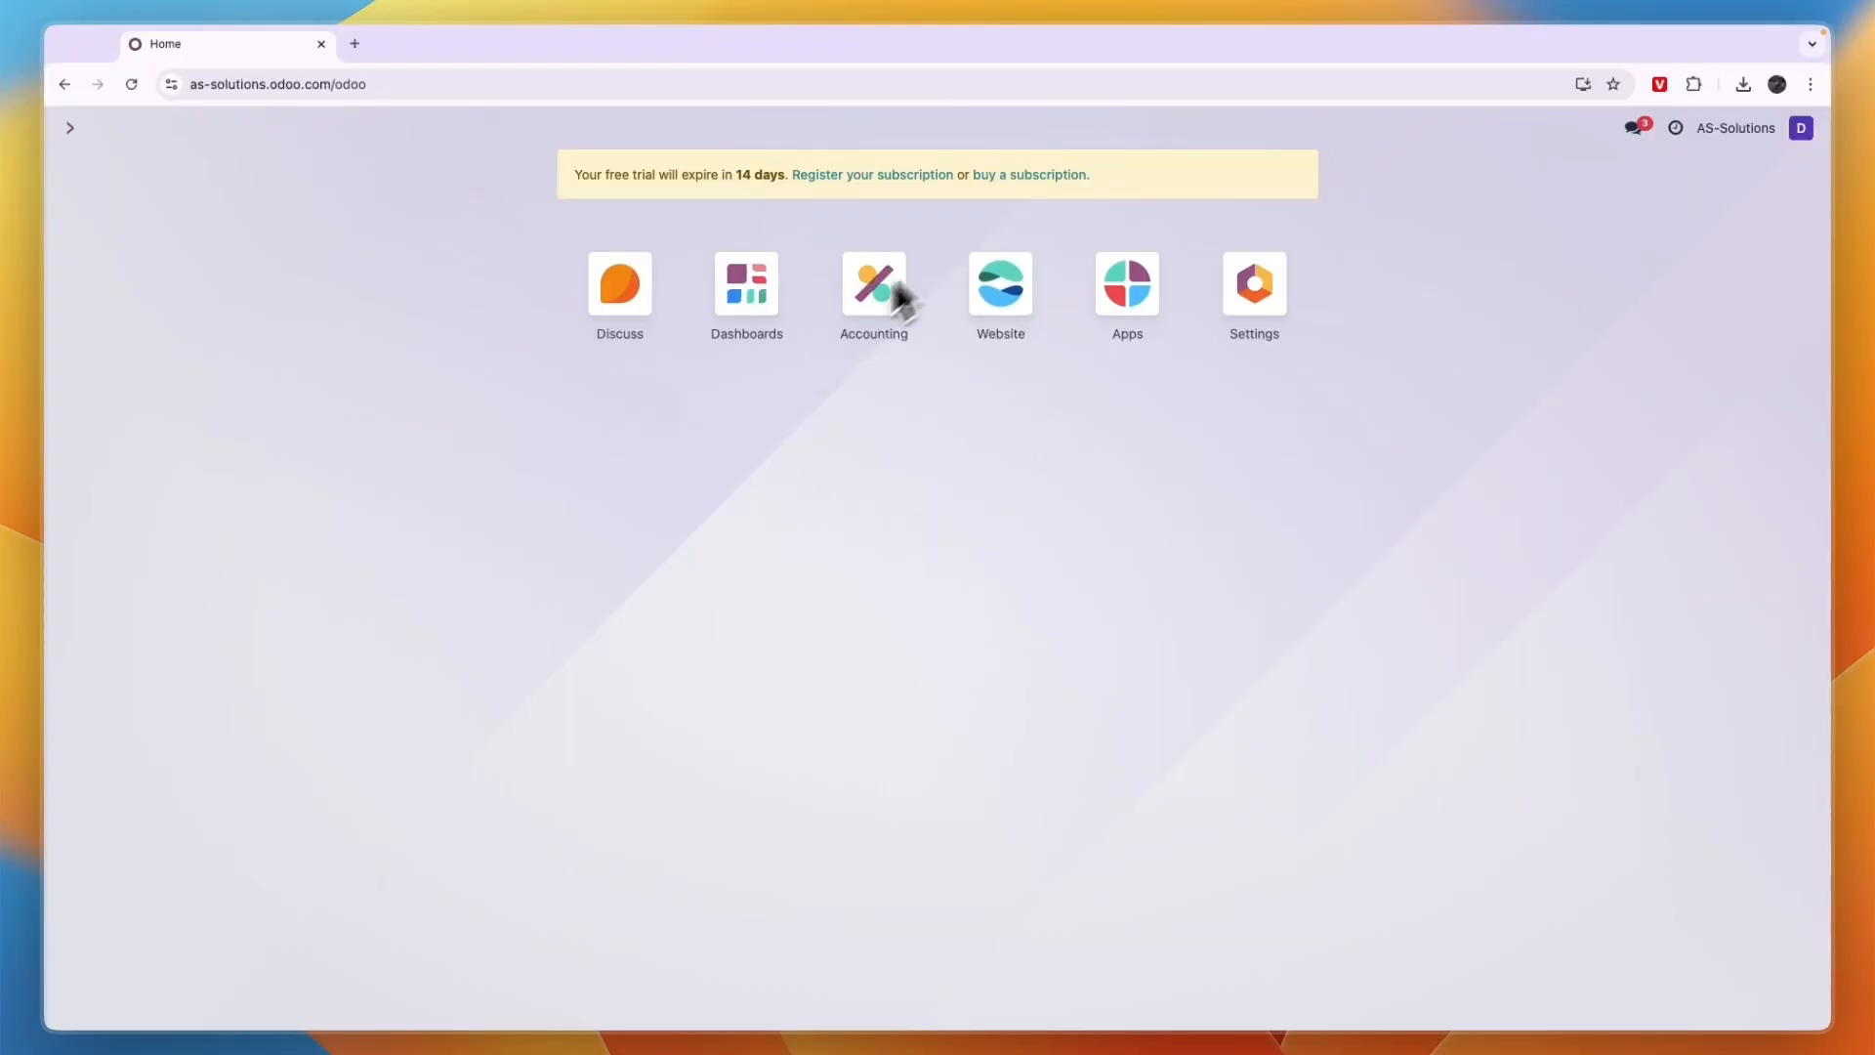
Open the Website app and scroll to the AS-Solutions homepage footer.
left_click(1000, 284)
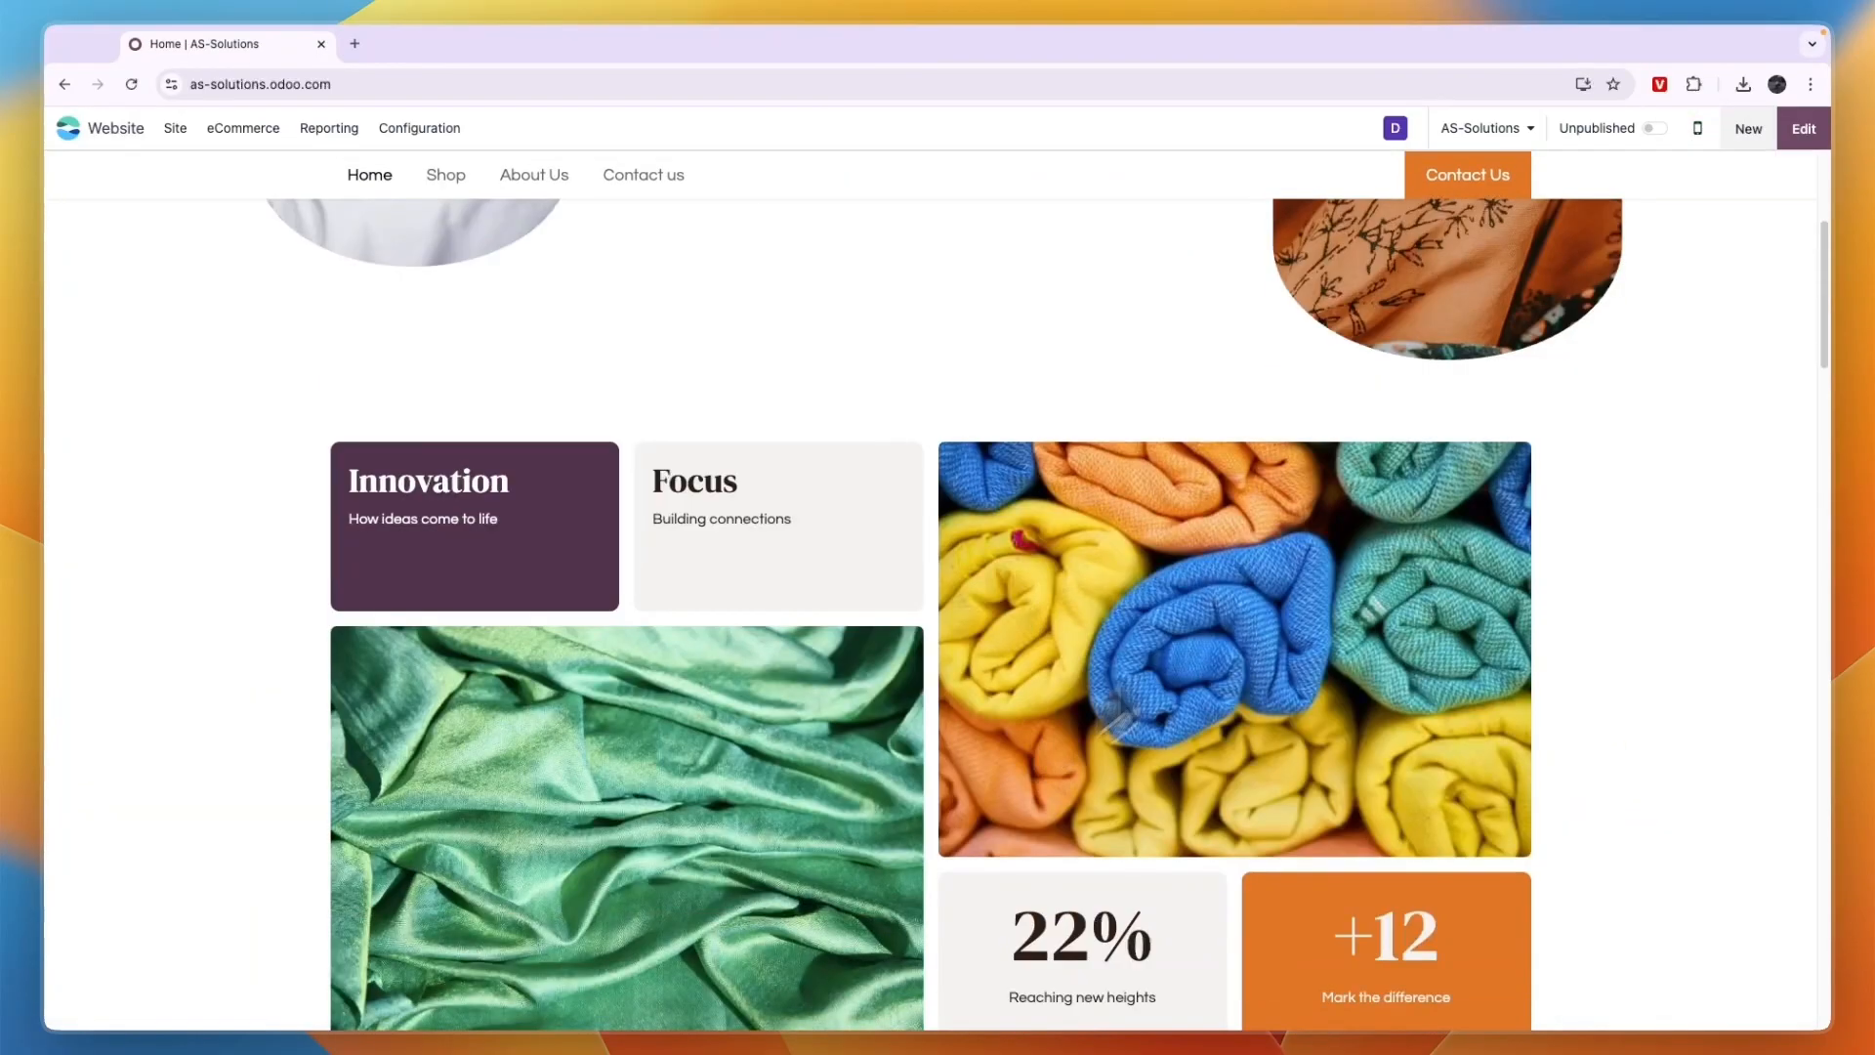
scroll("down", 3)
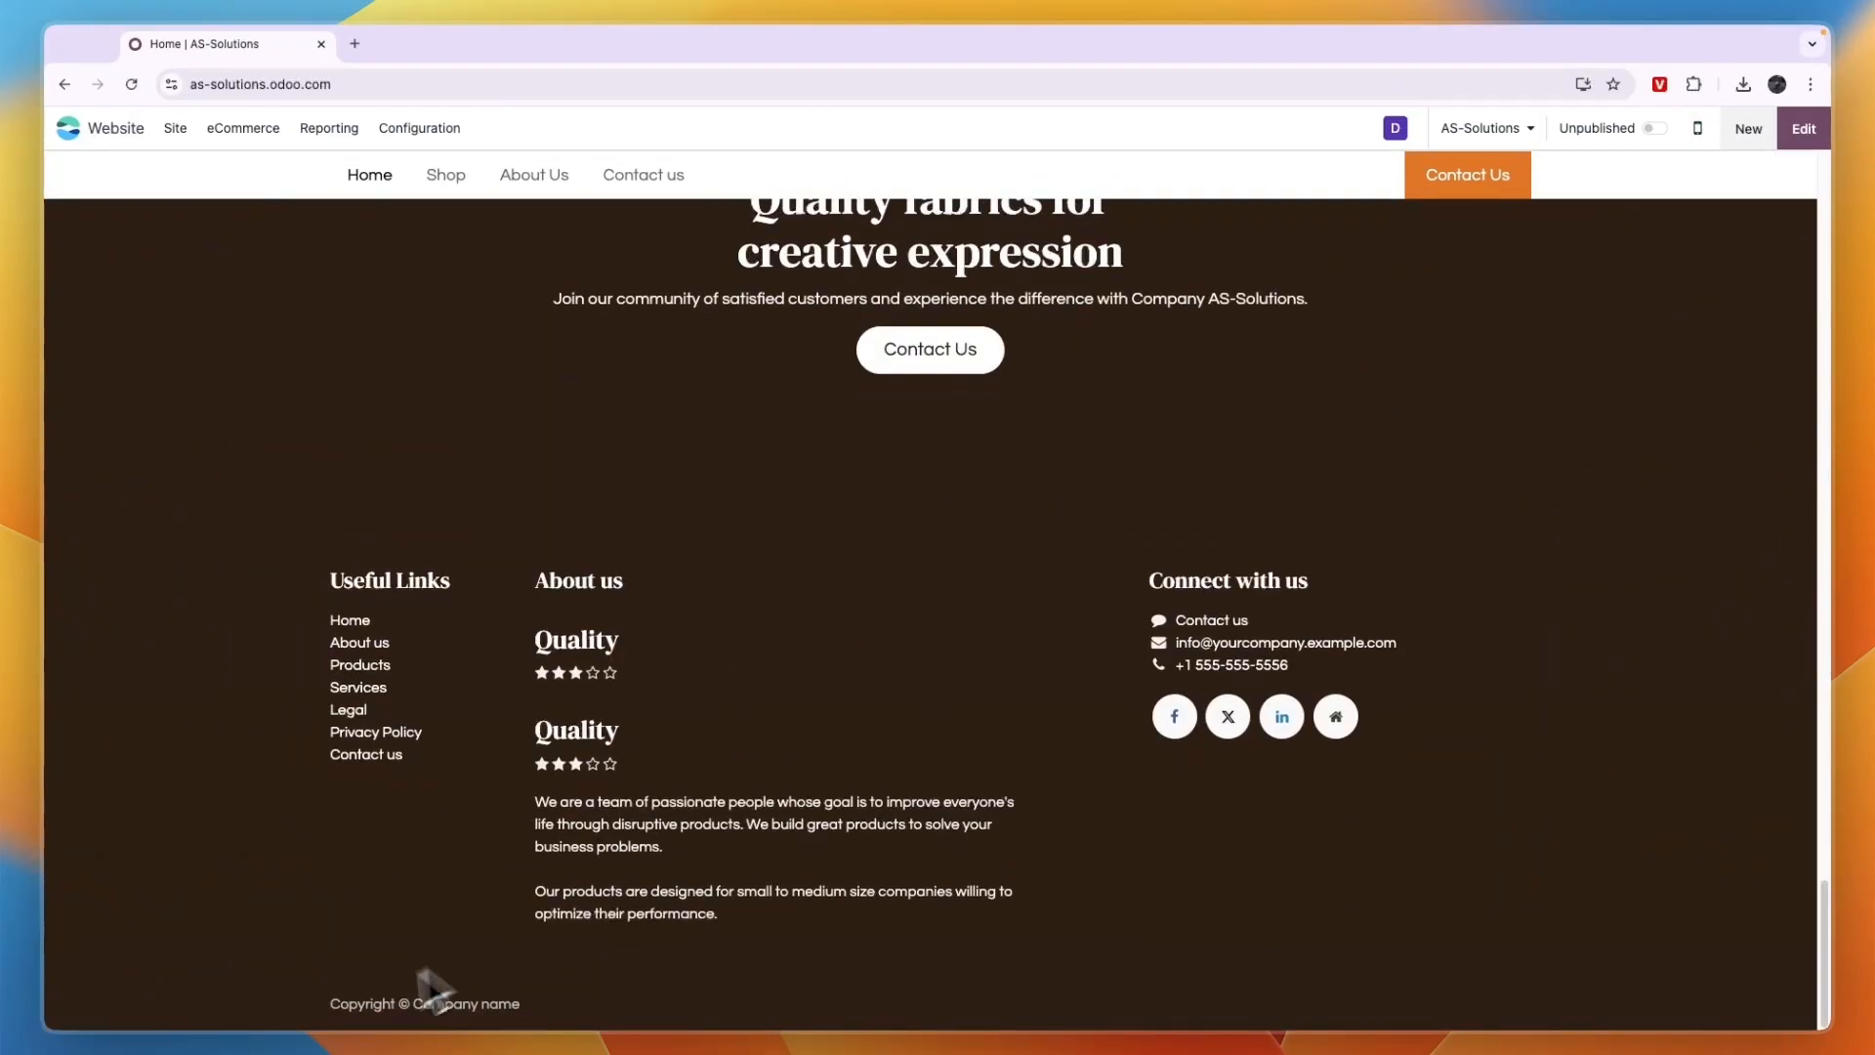
mouse_move(597, 1011)
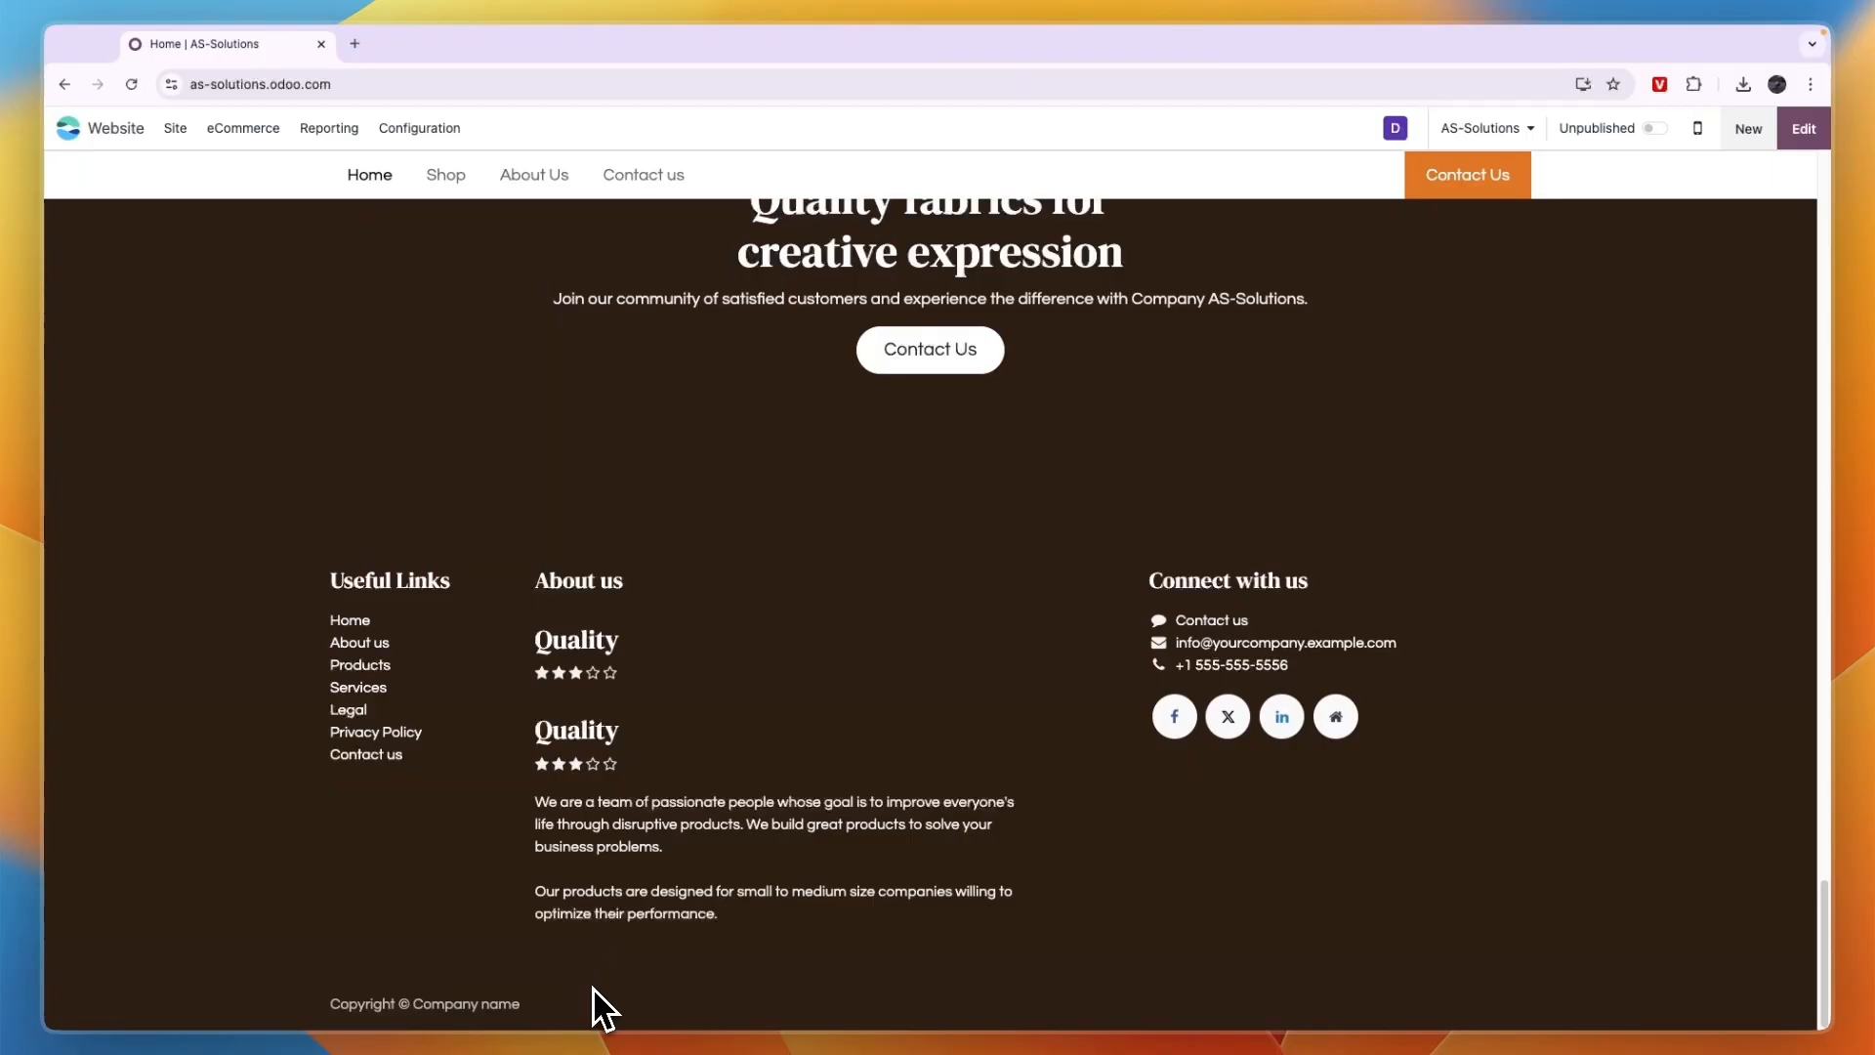
scroll("up", 3)
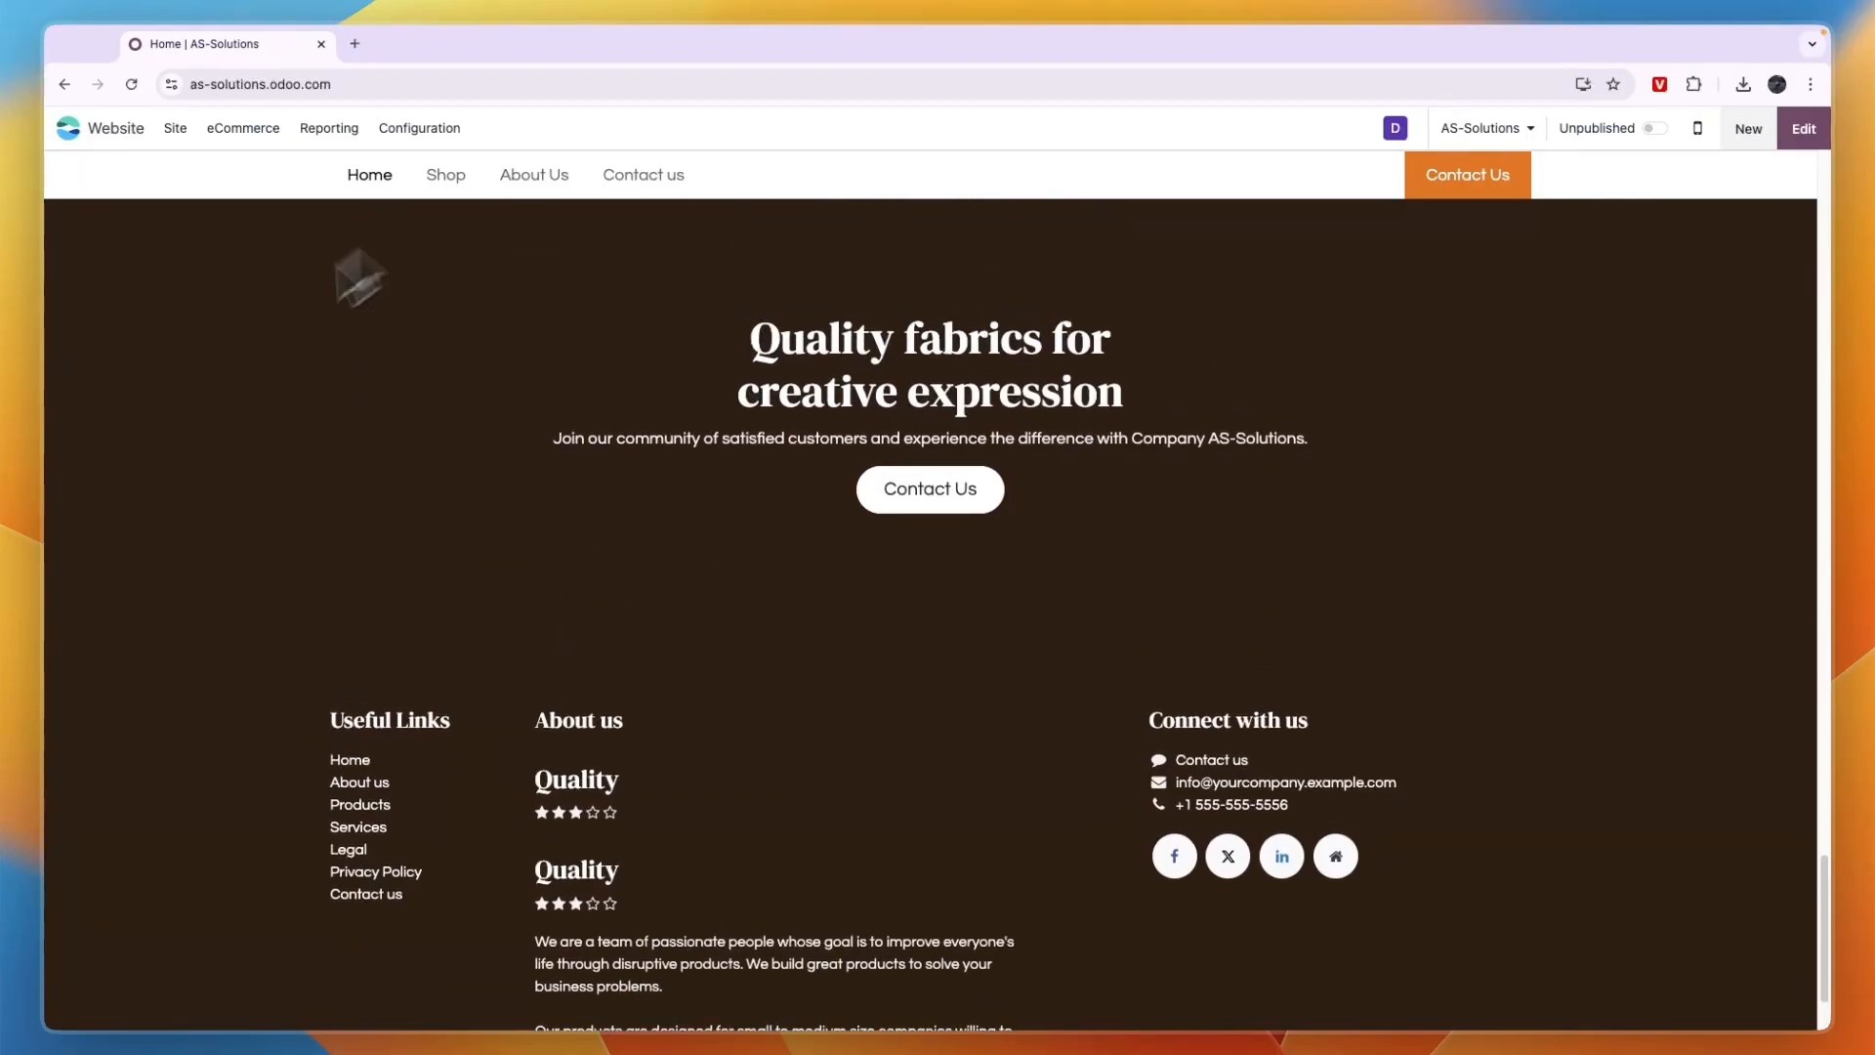
scroll("down", 3)
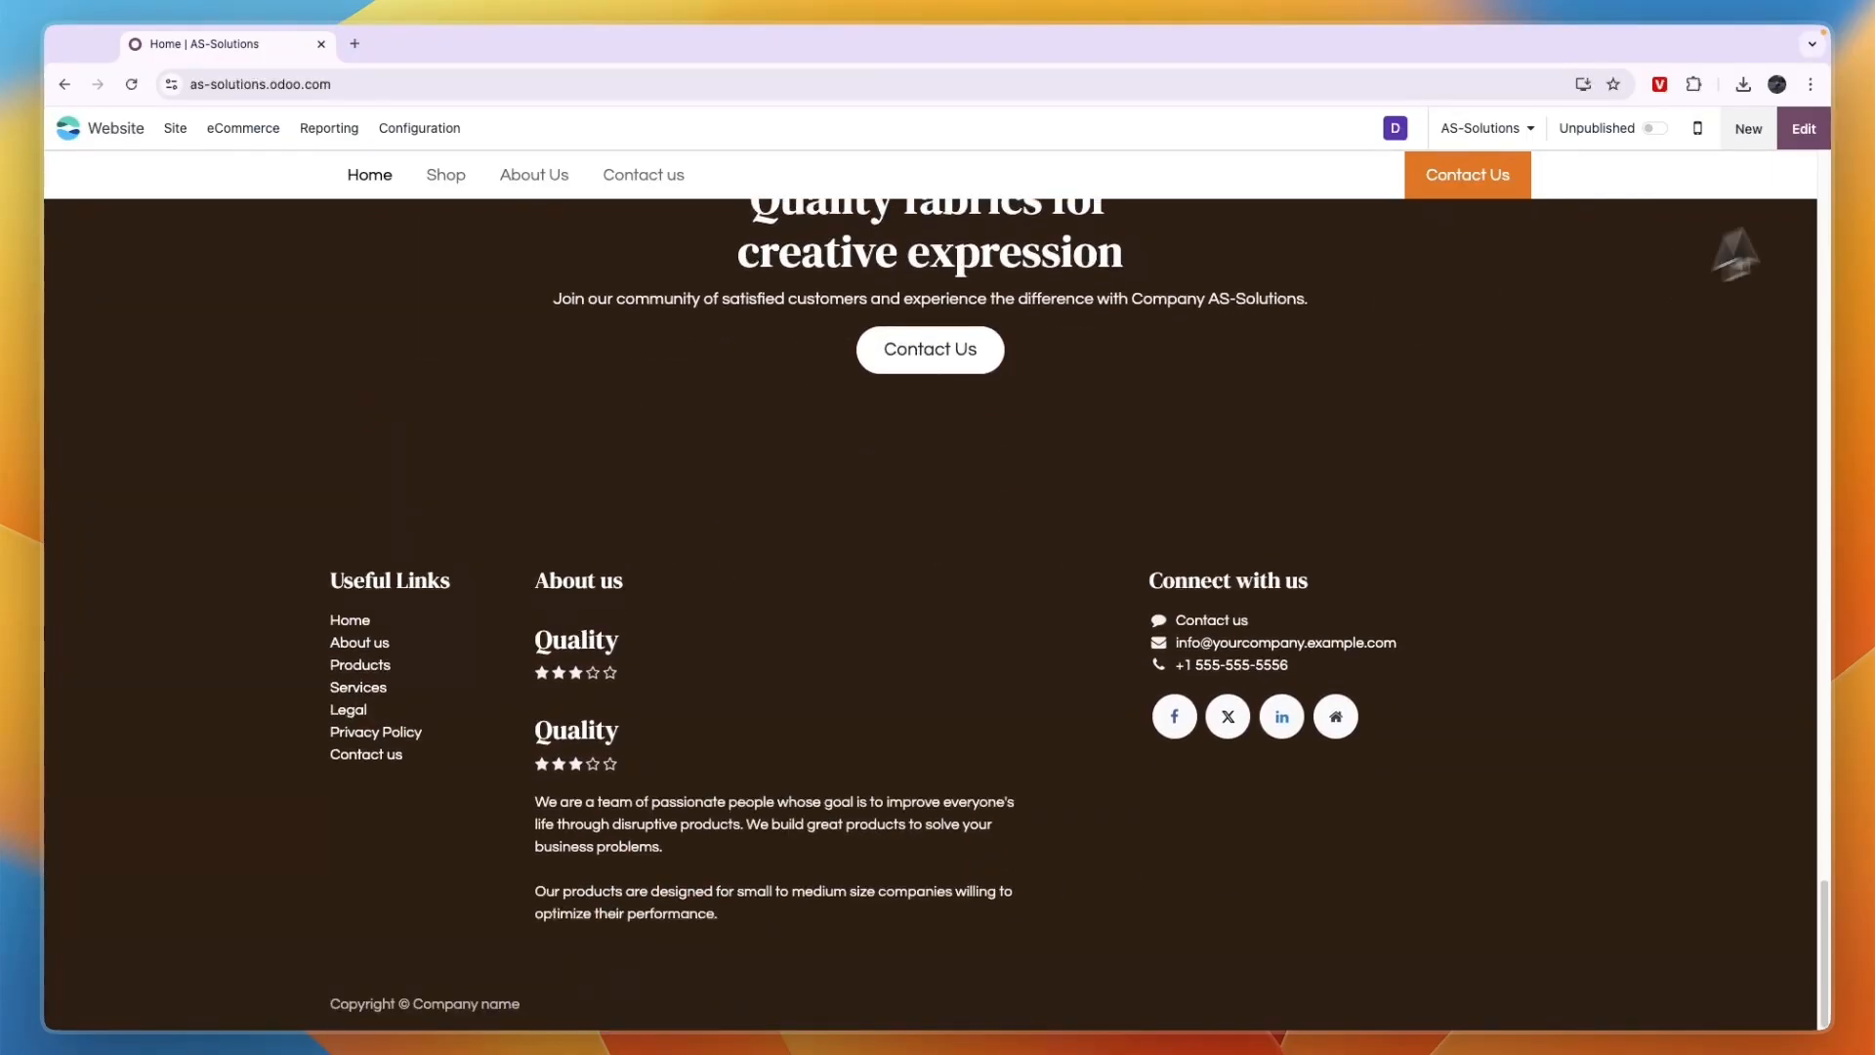
Edit the homepage, switch off the footer's Copyright toggle, and save.
left_click(1802, 128)
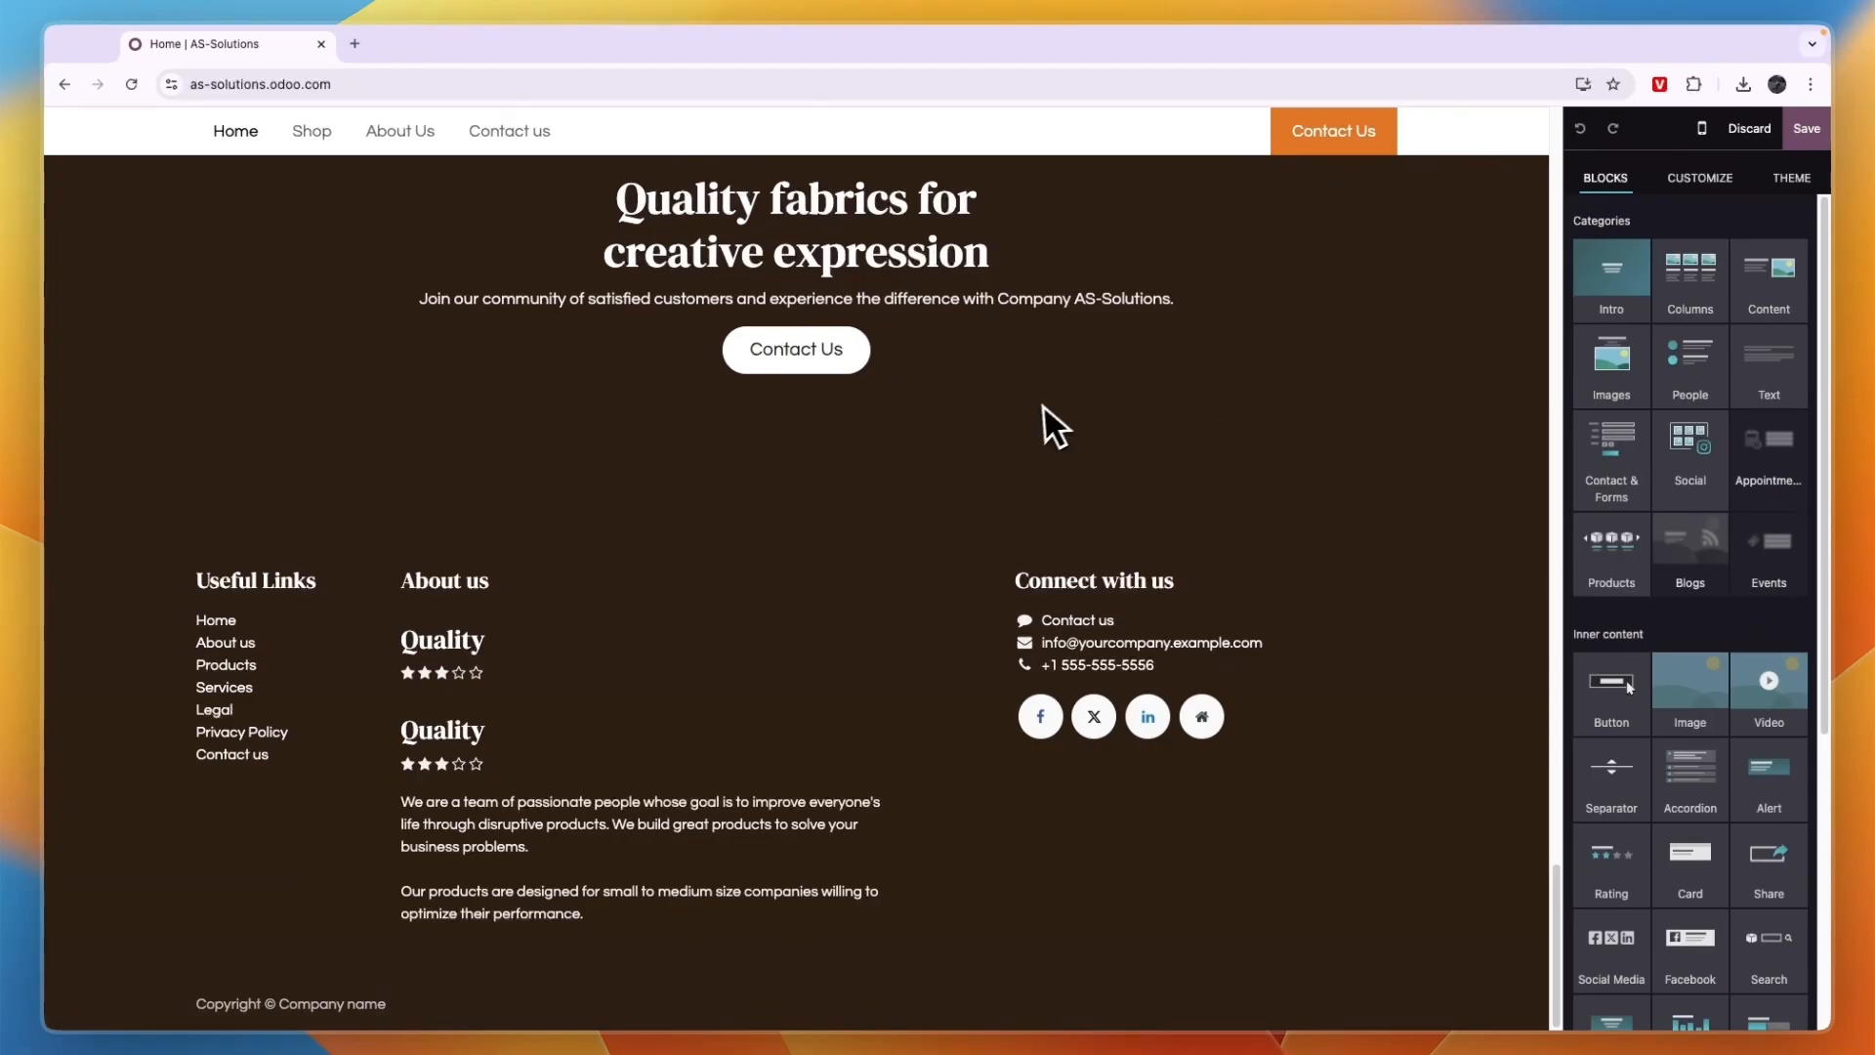
mouse_move(831, 467)
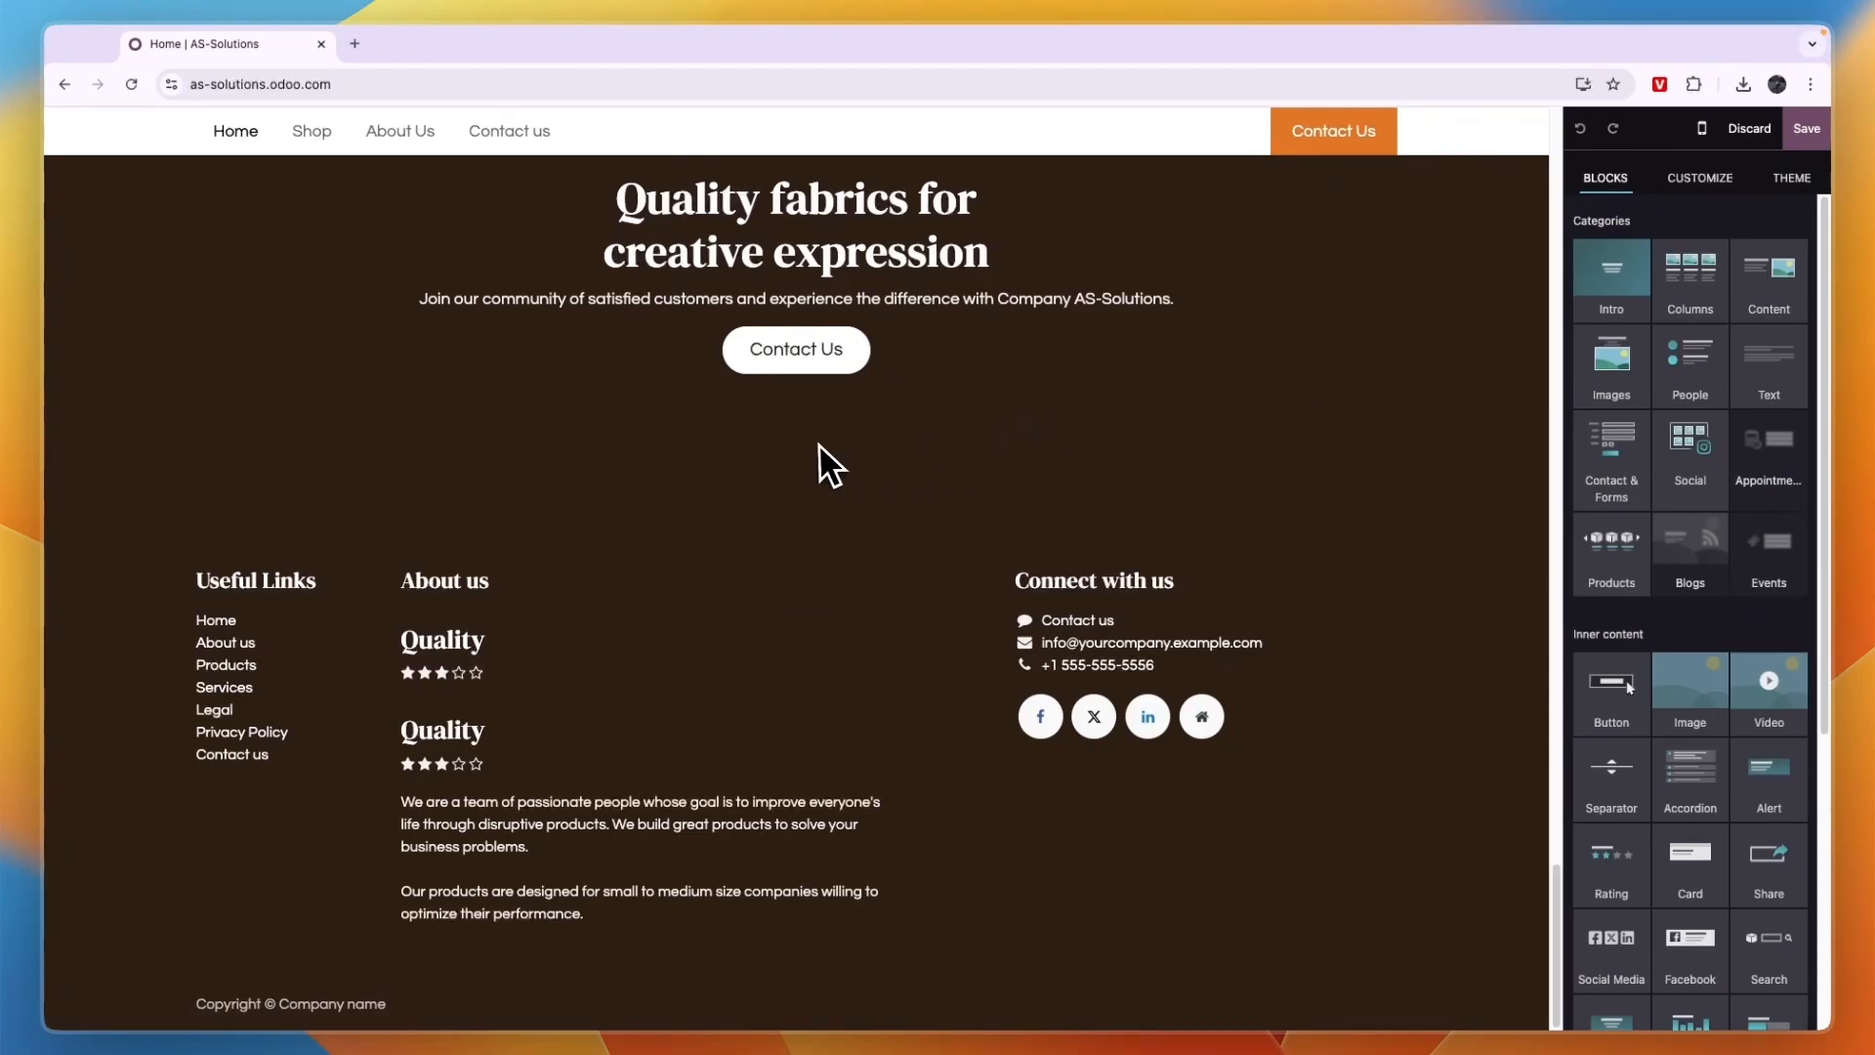
mouse_move(383, 966)
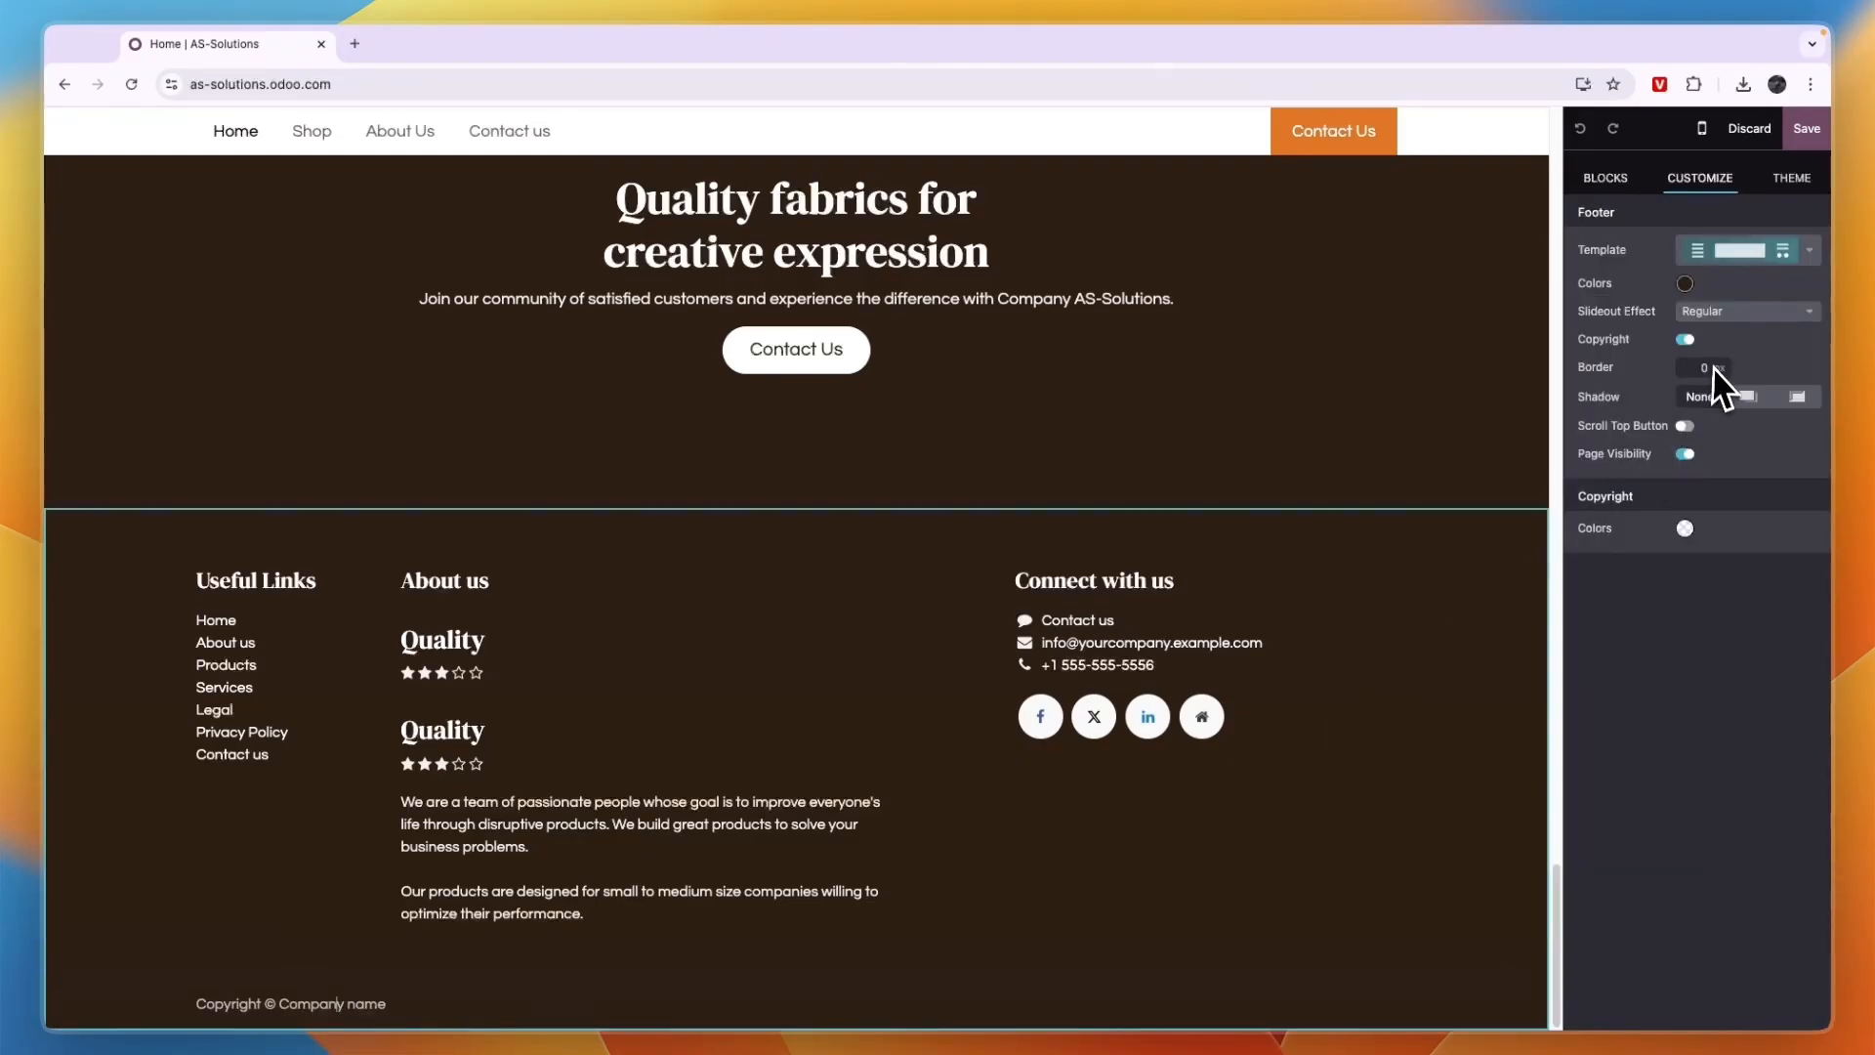
left_click(1806, 128)
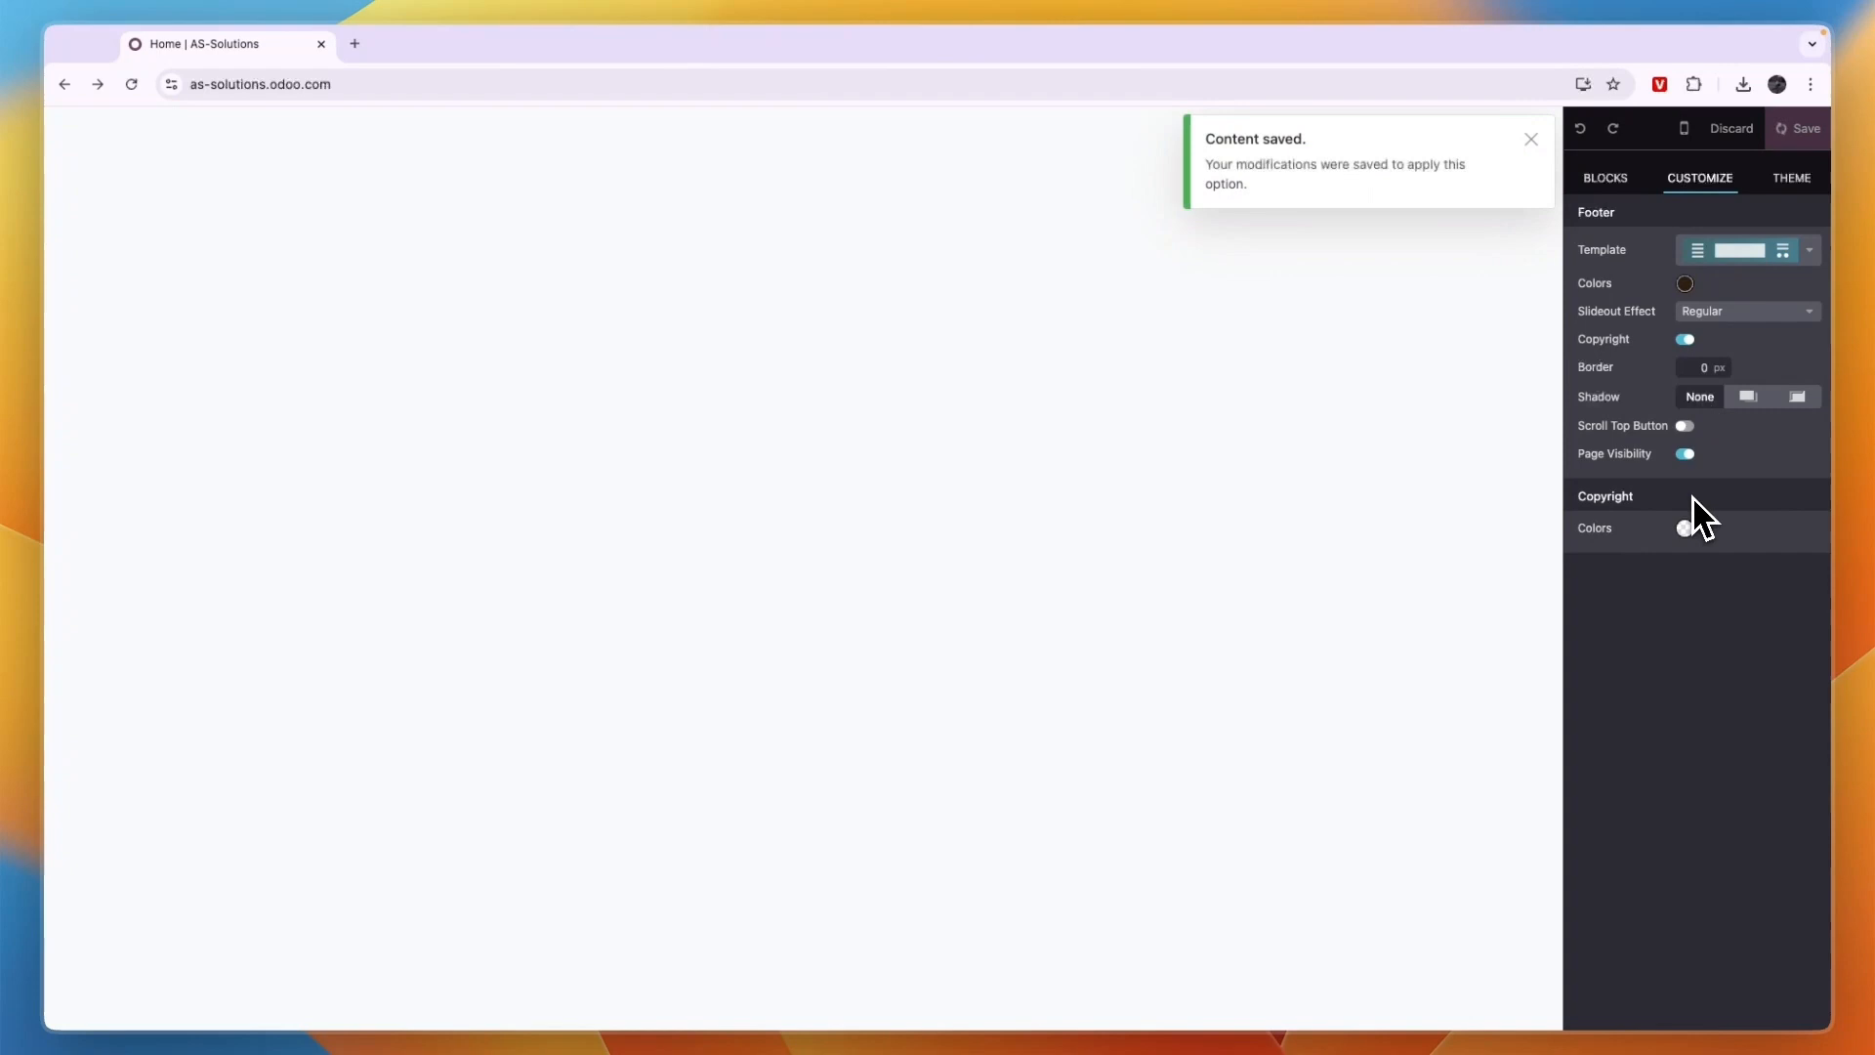
left_click(1685, 339)
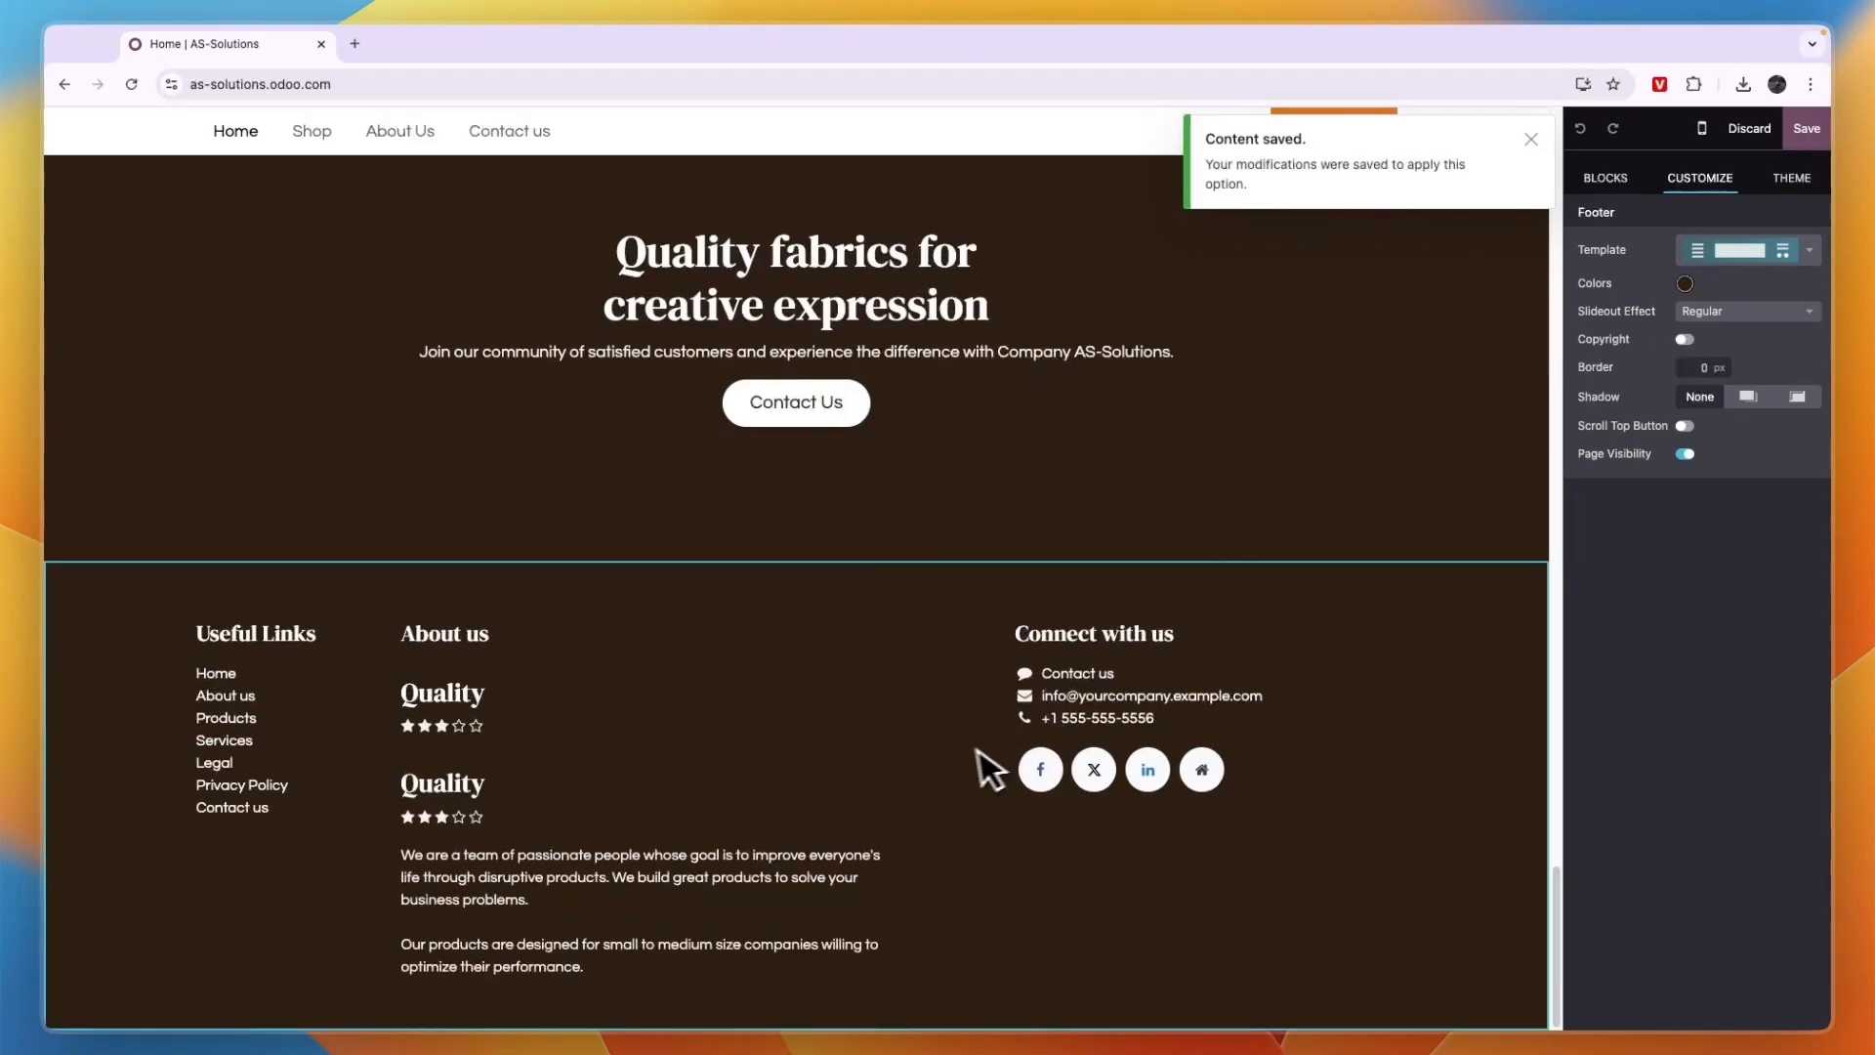
scroll("up", 3)
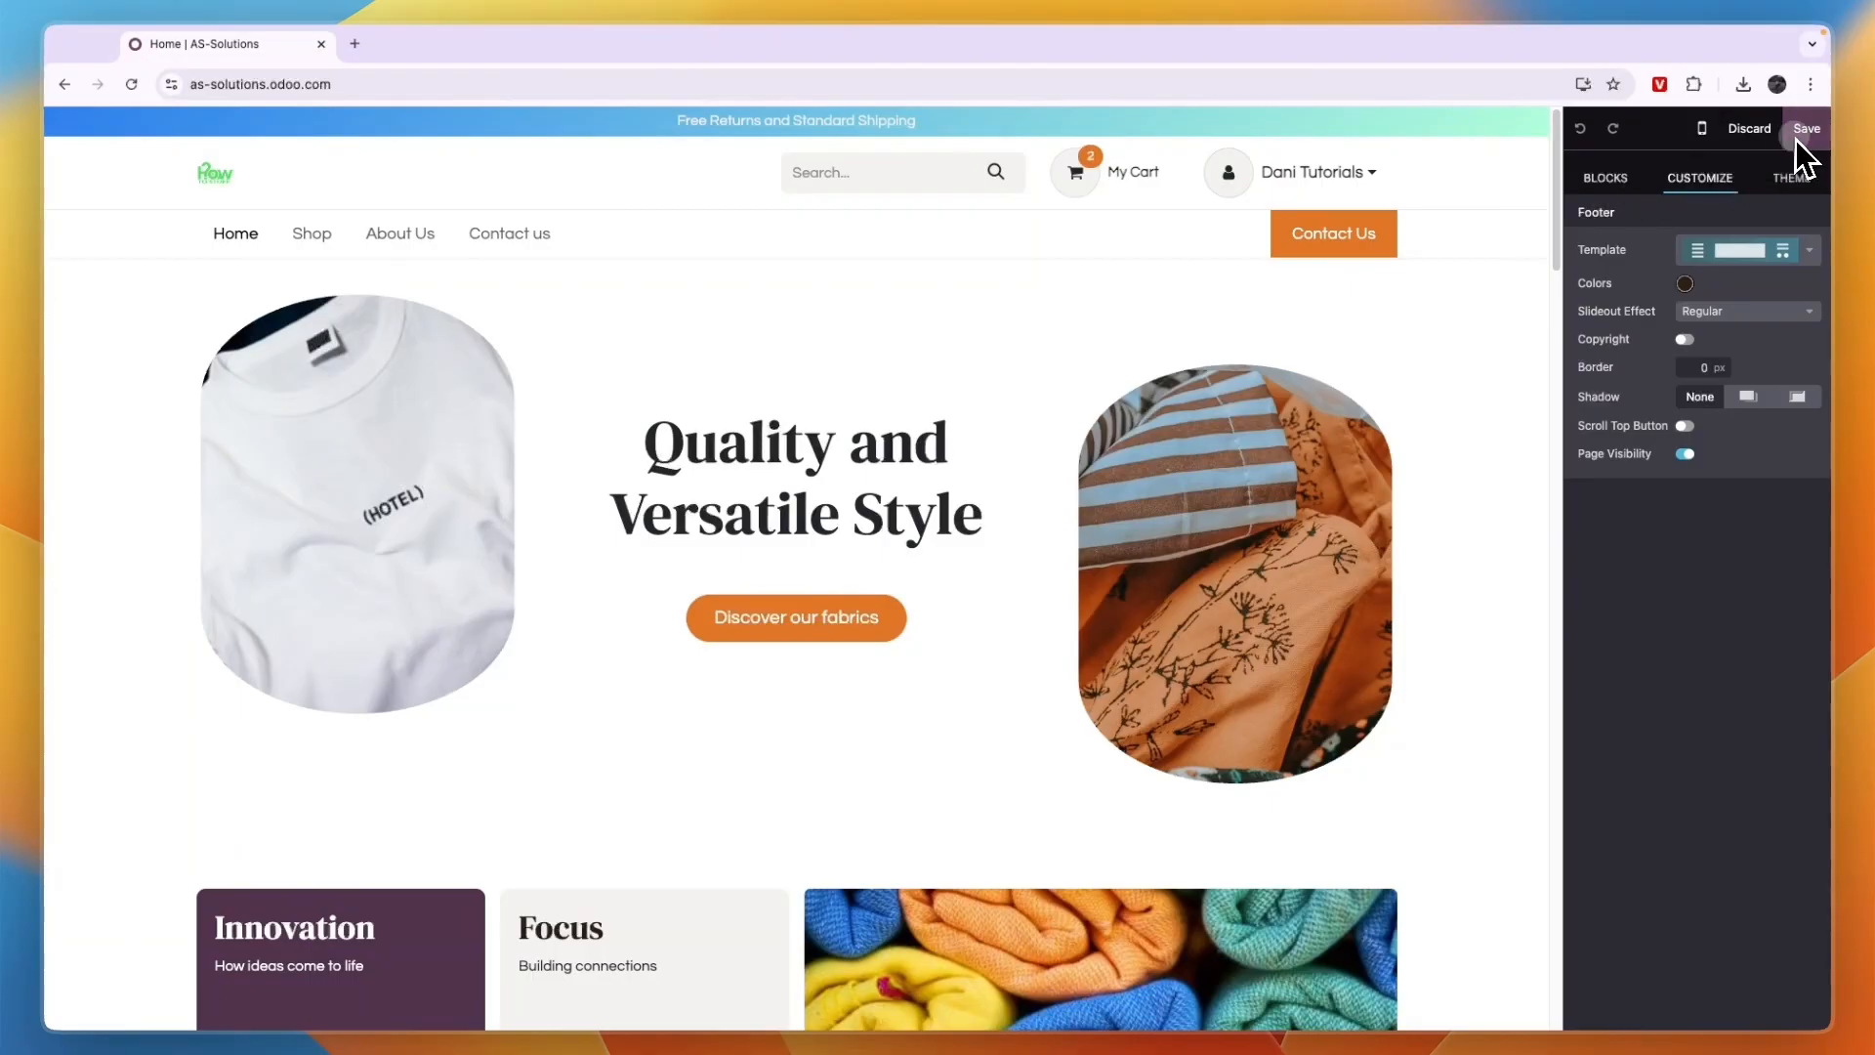
left_click(1806, 128)
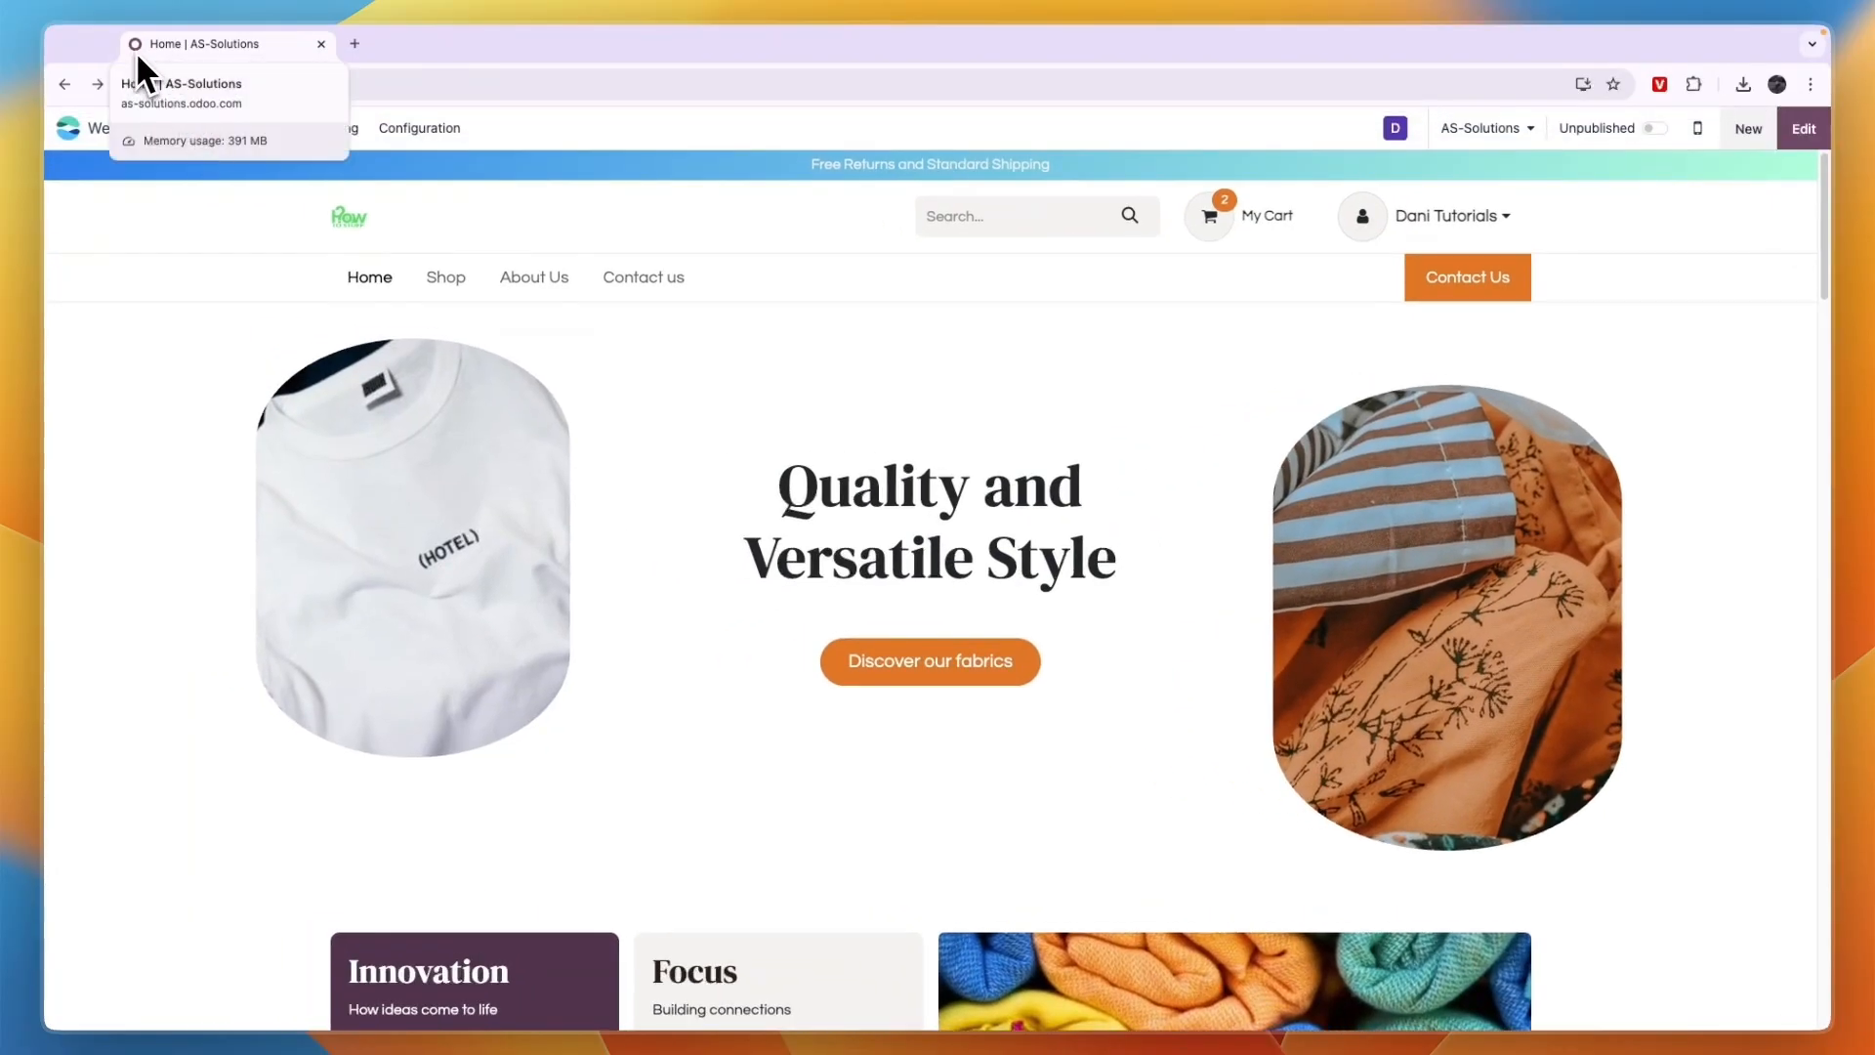
mouse_move(497, 234)
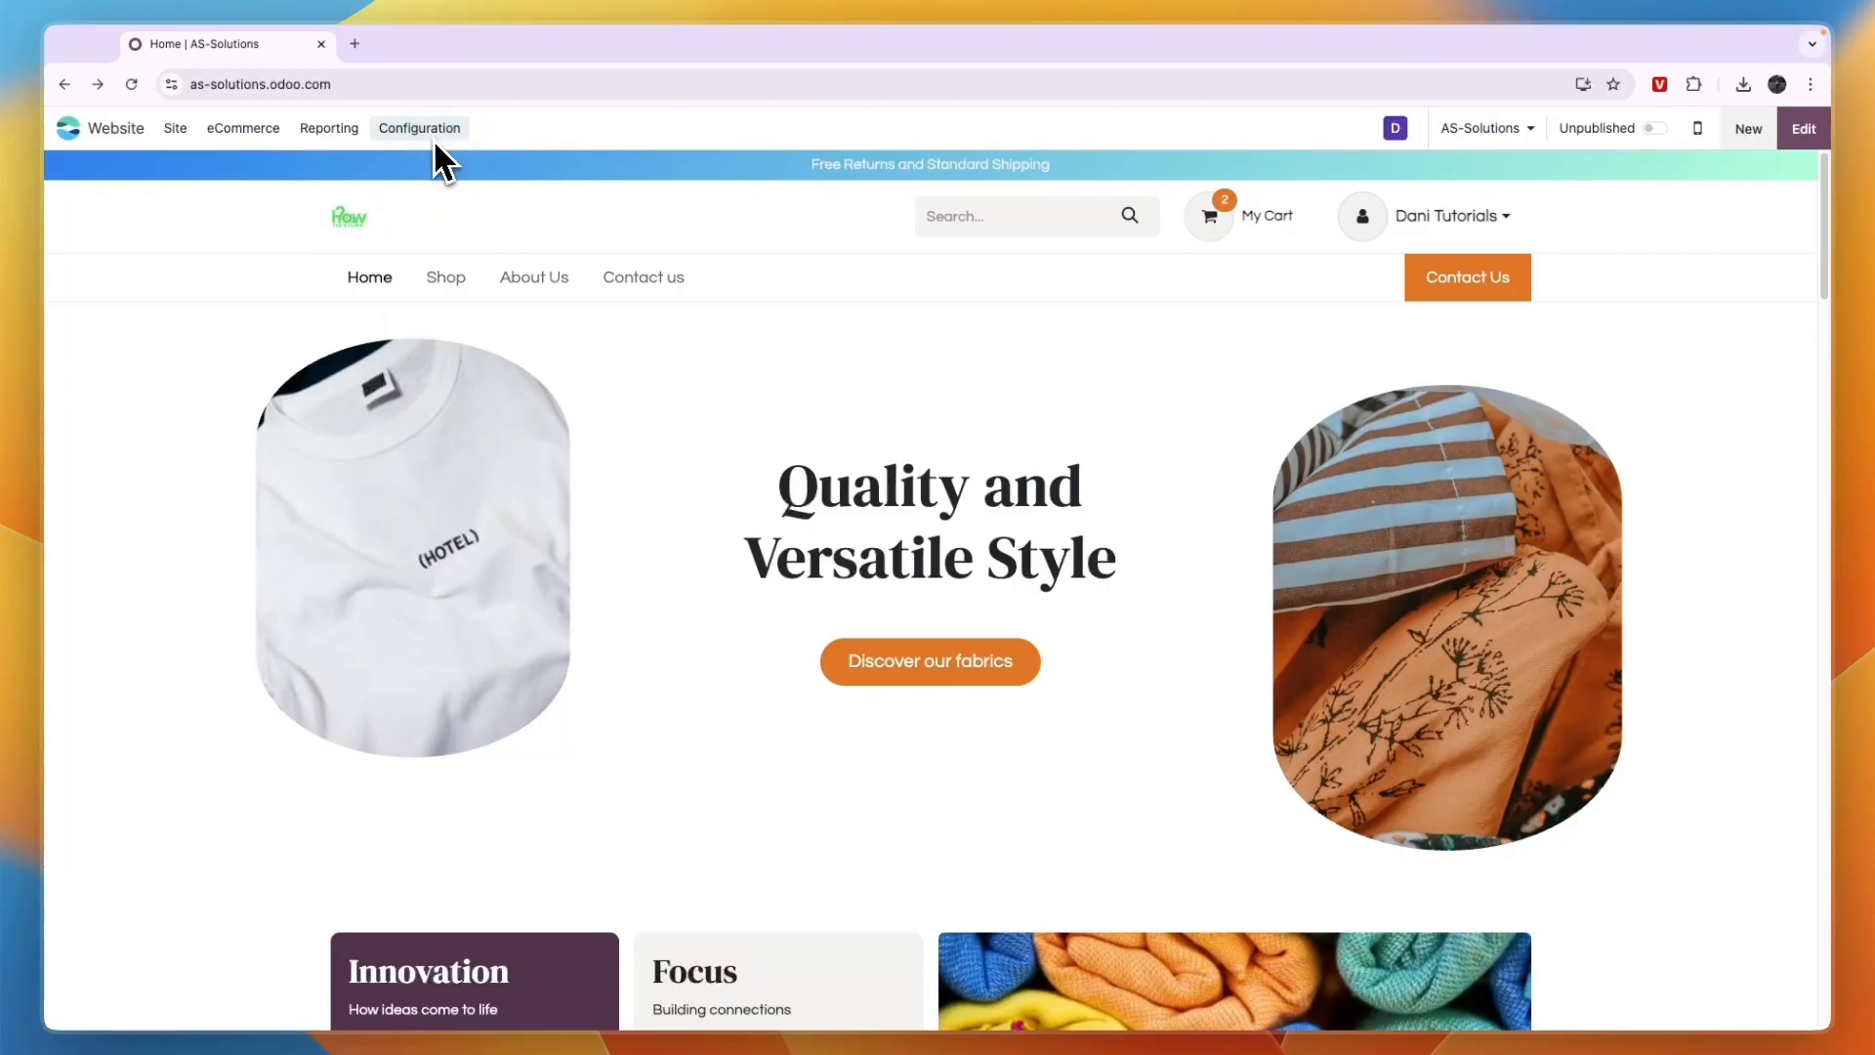
Upload a custom favicon image in the website settings and save.
left_click(419, 128)
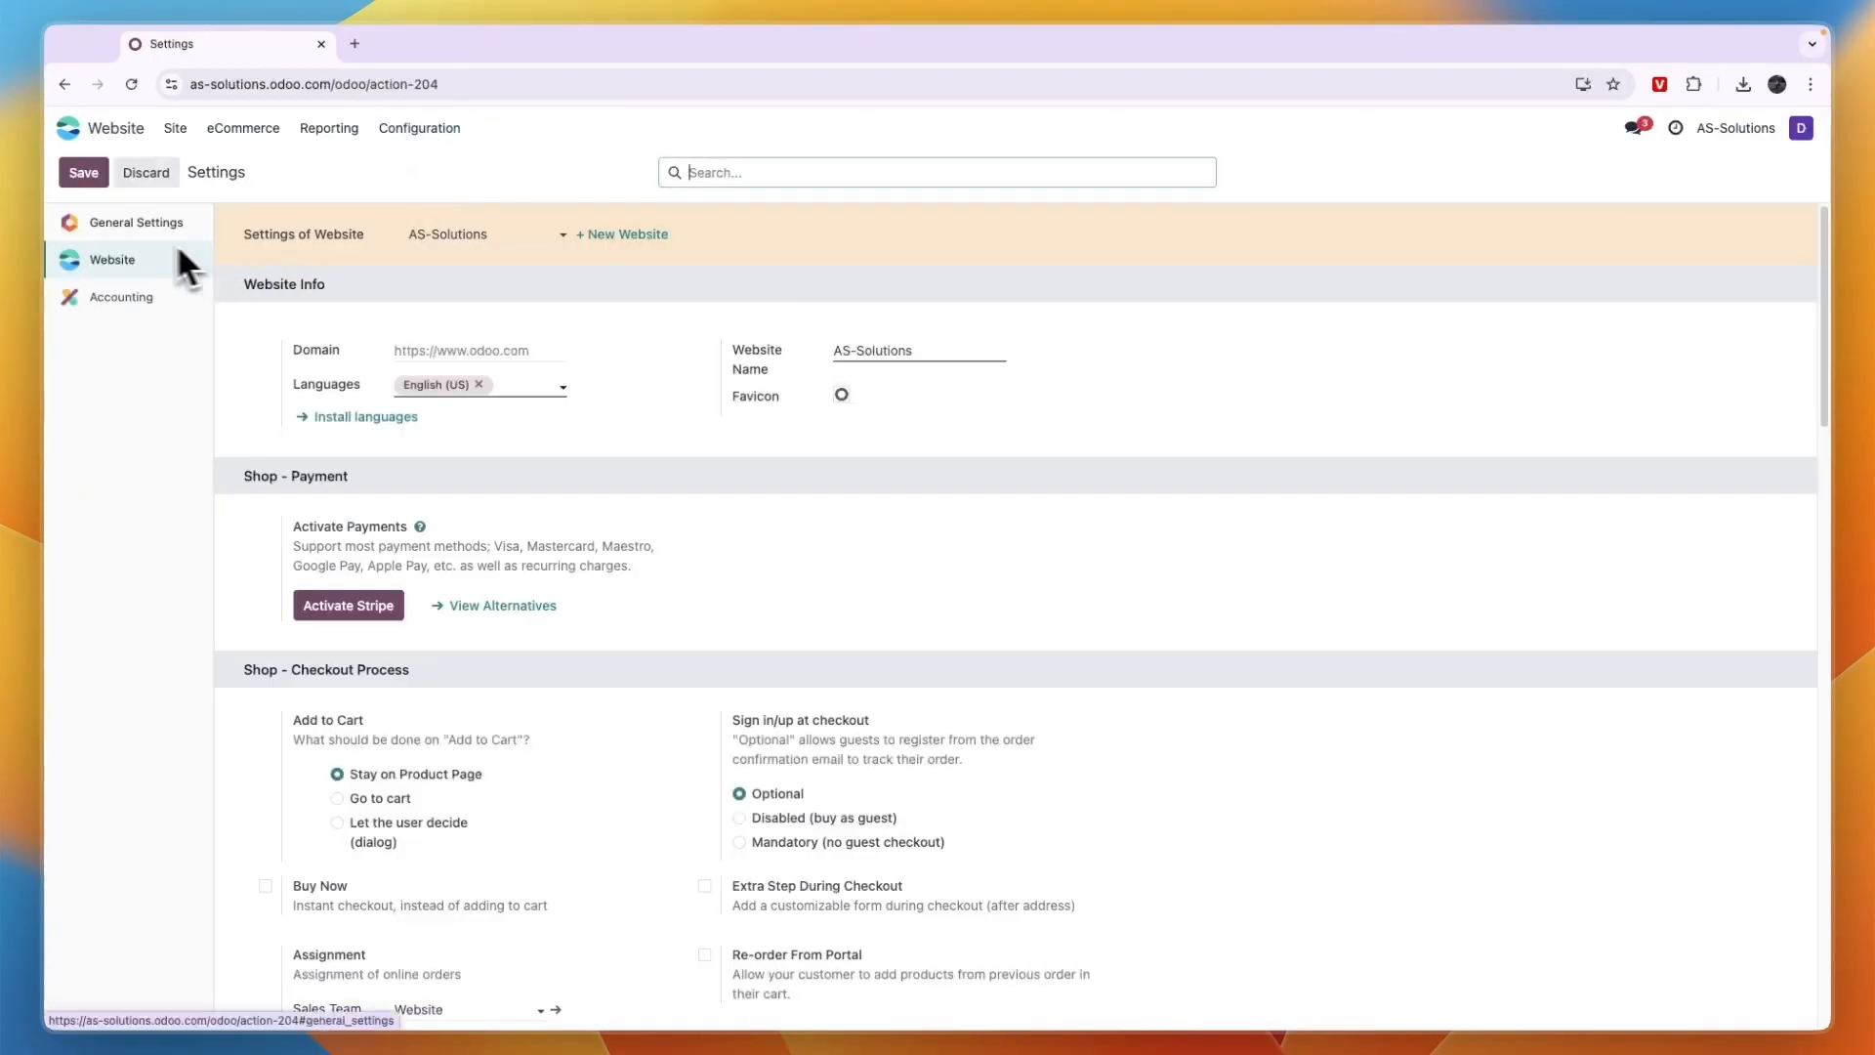
mouse_move(819, 422)
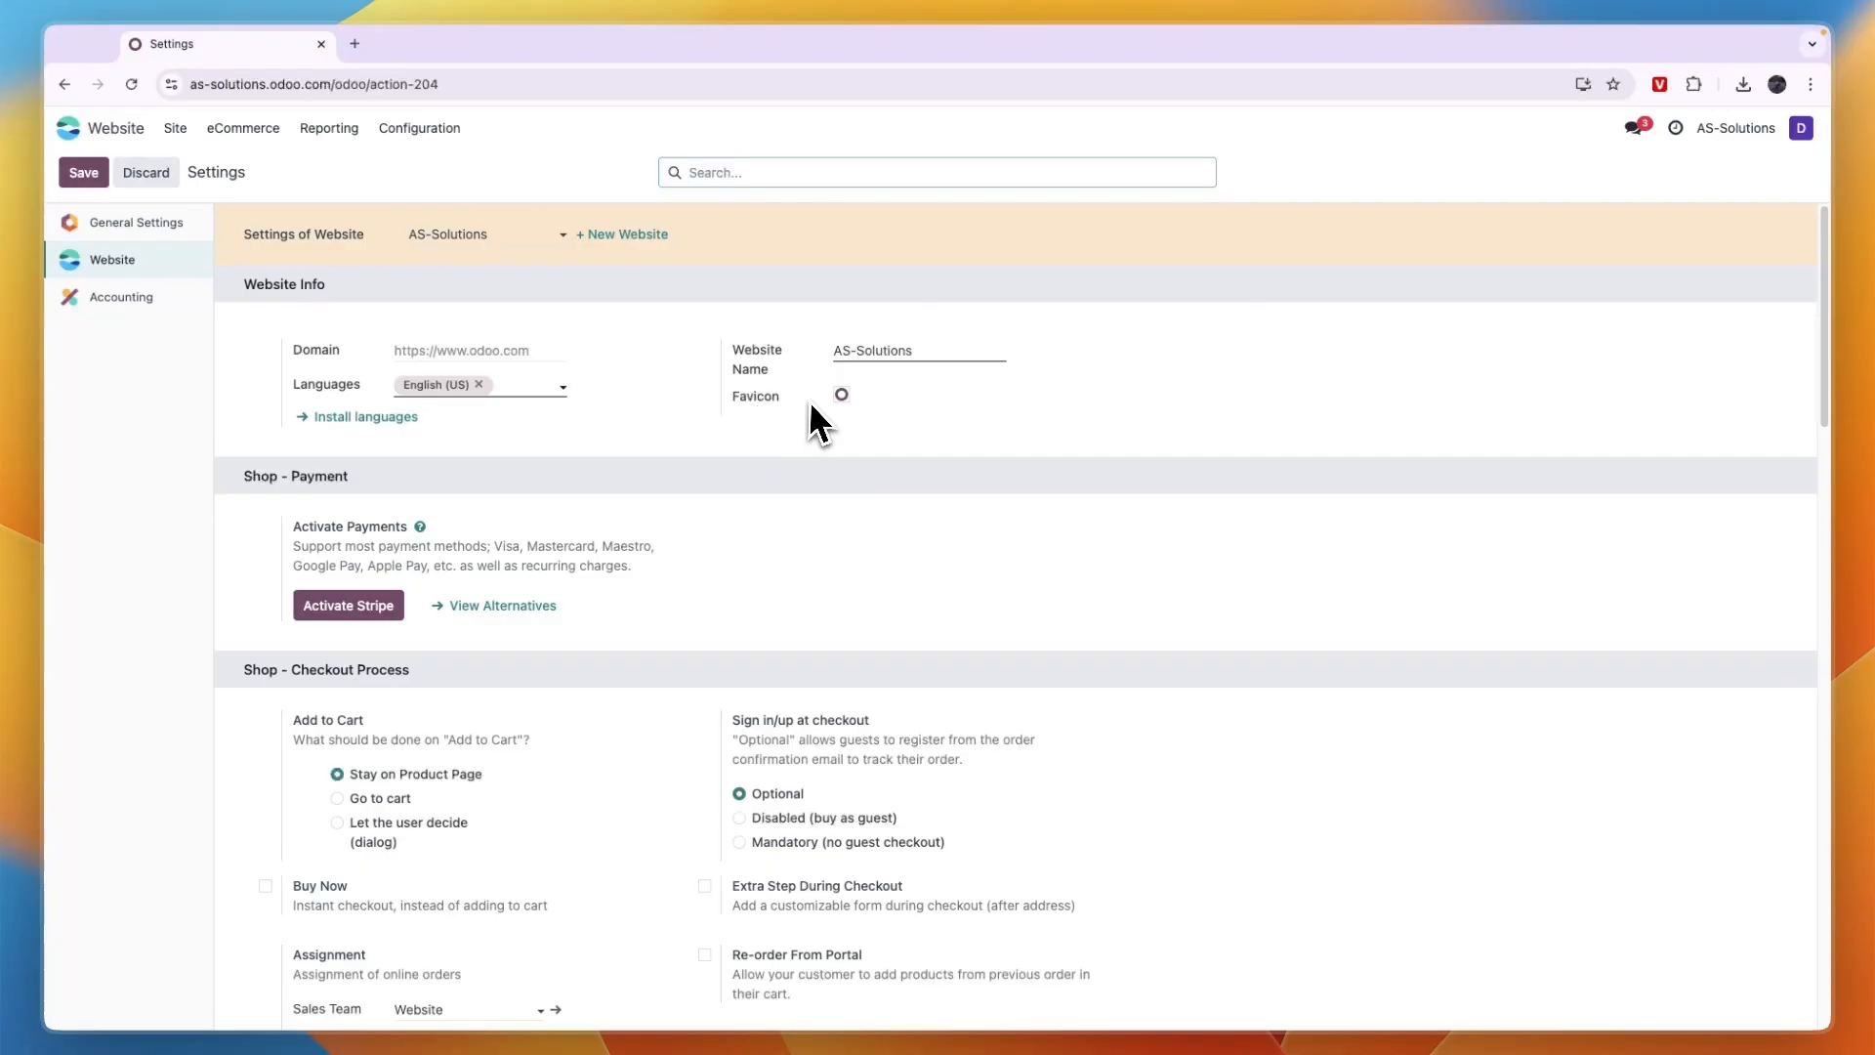
left_click(841, 395)
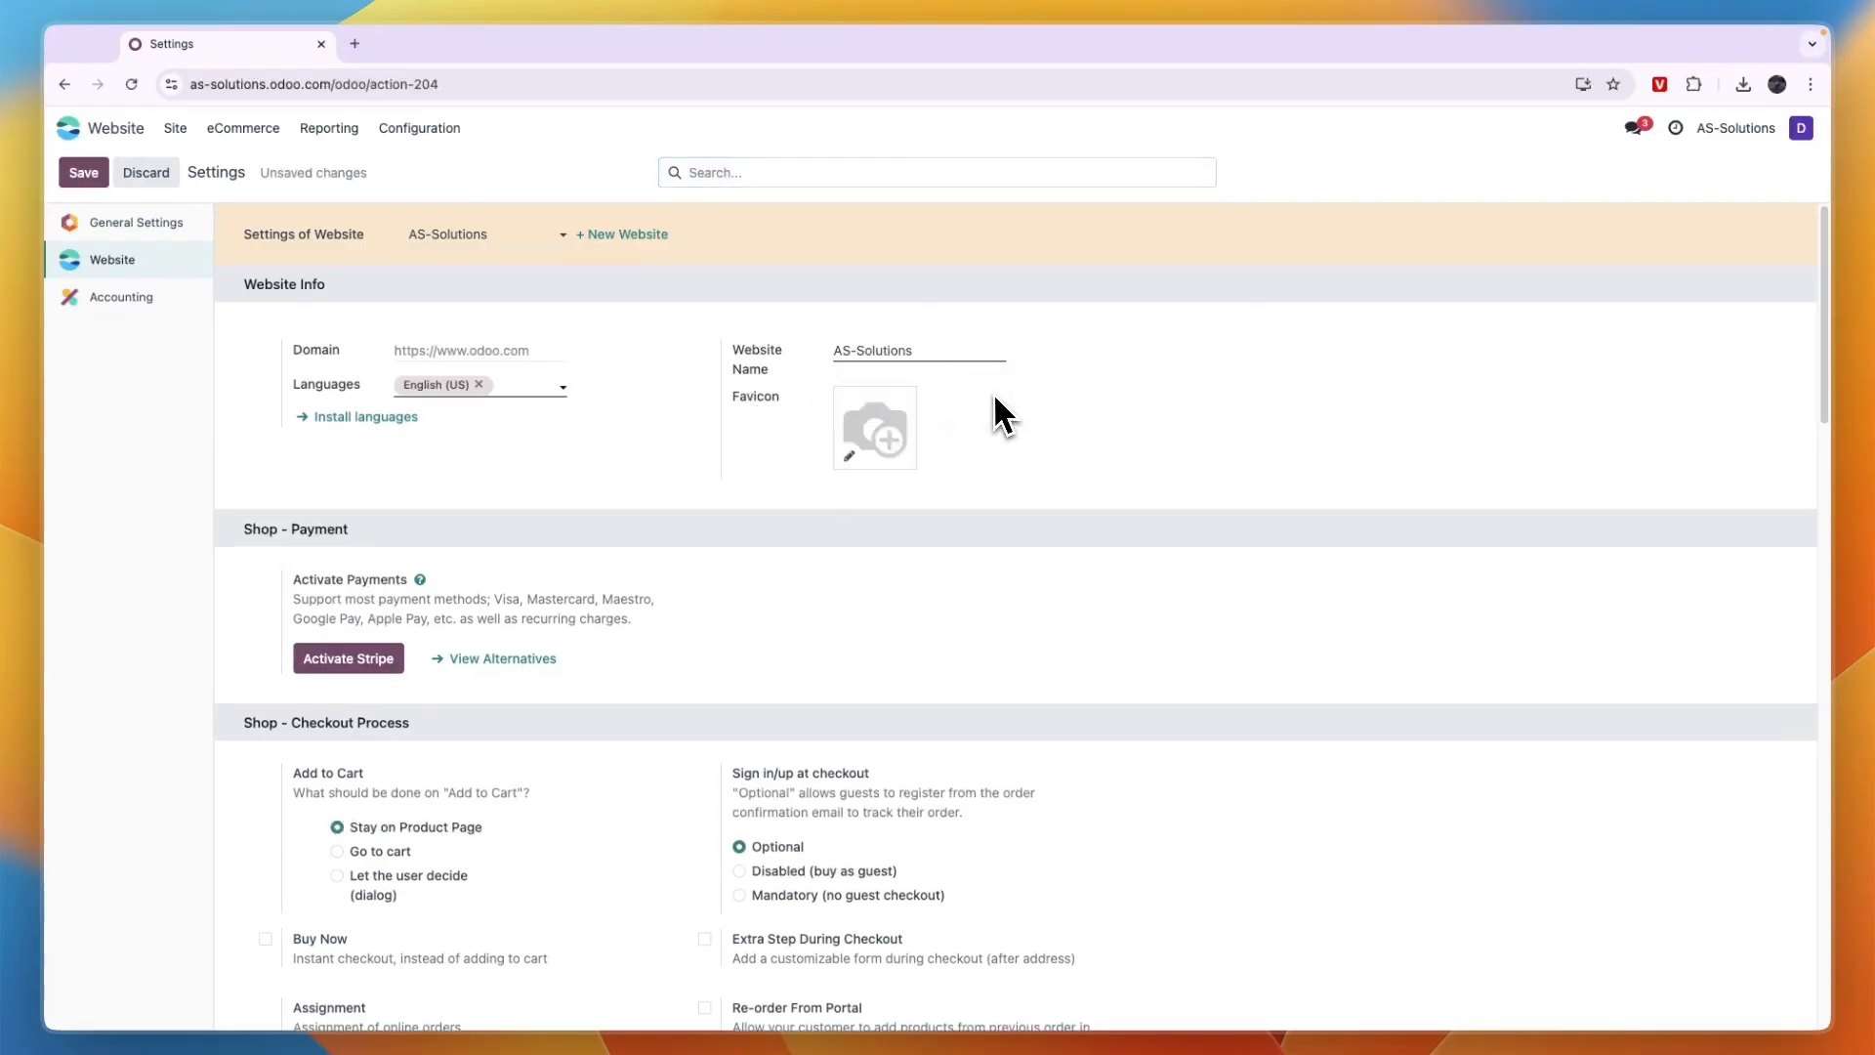
mouse_move(875, 464)
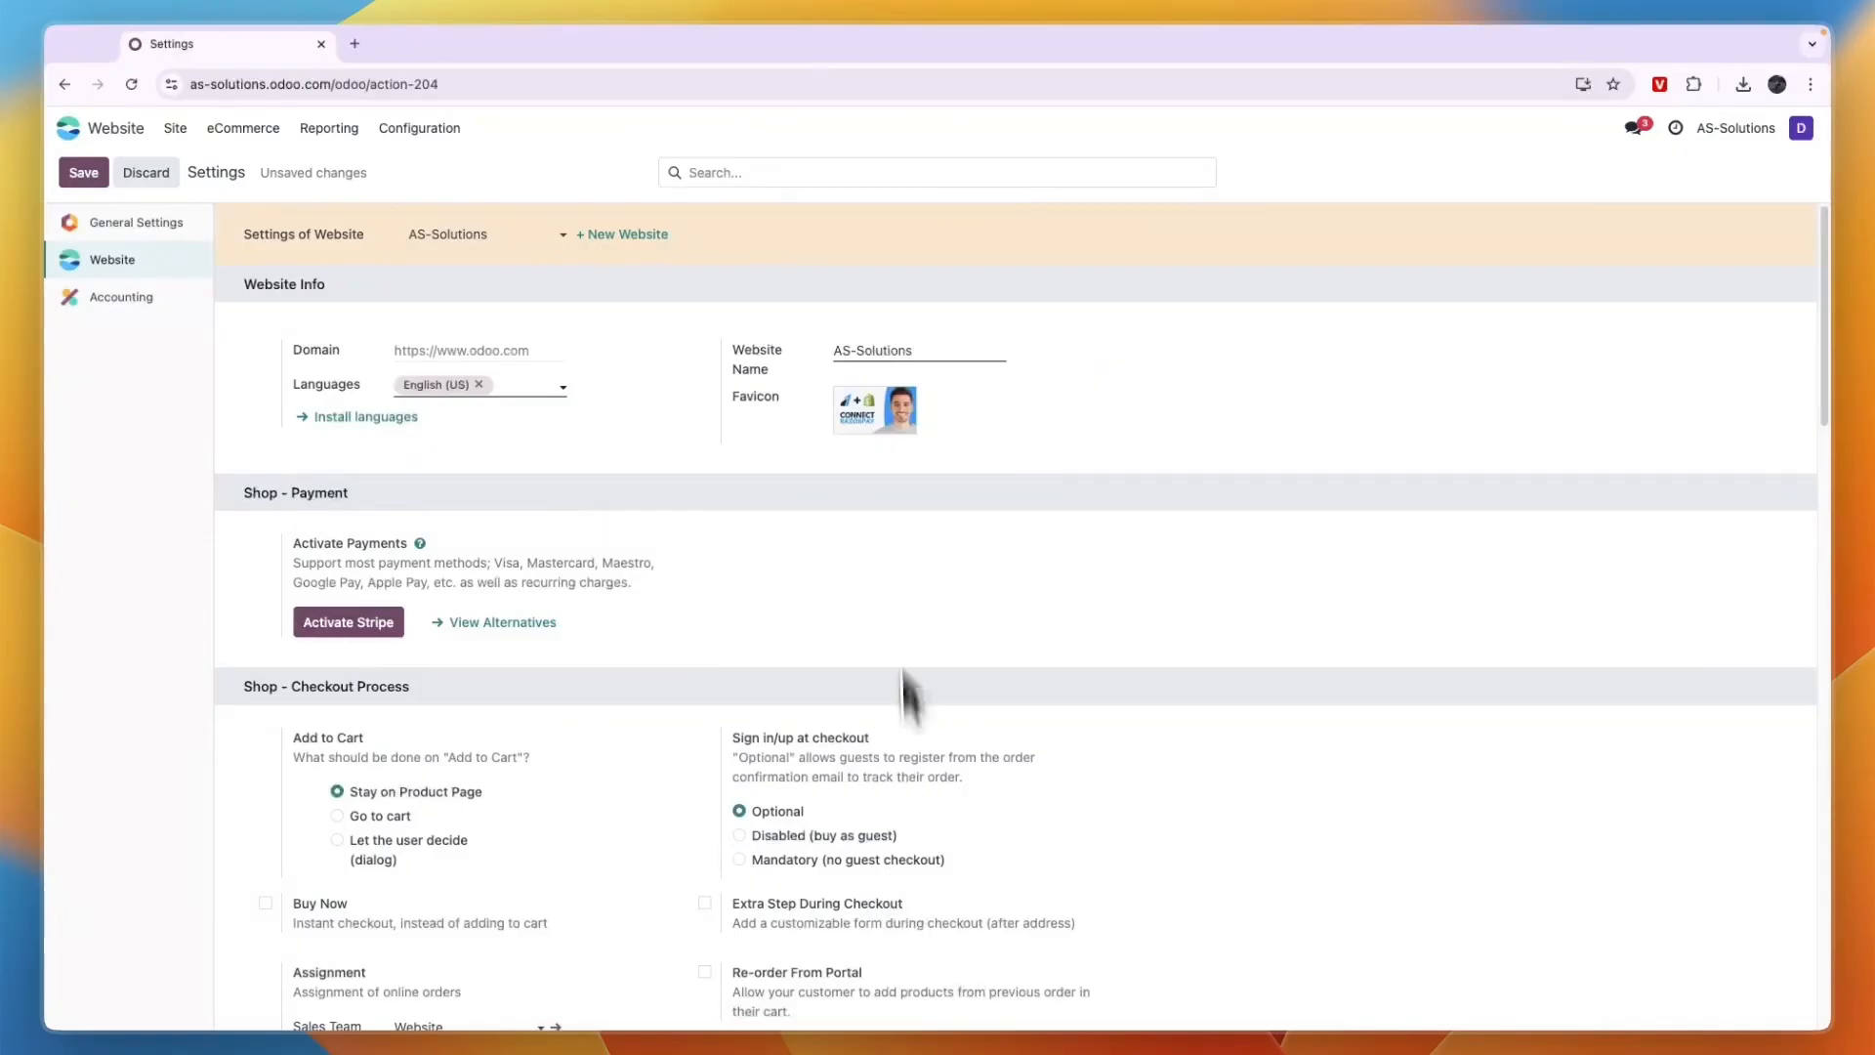
mouse_move(665, 401)
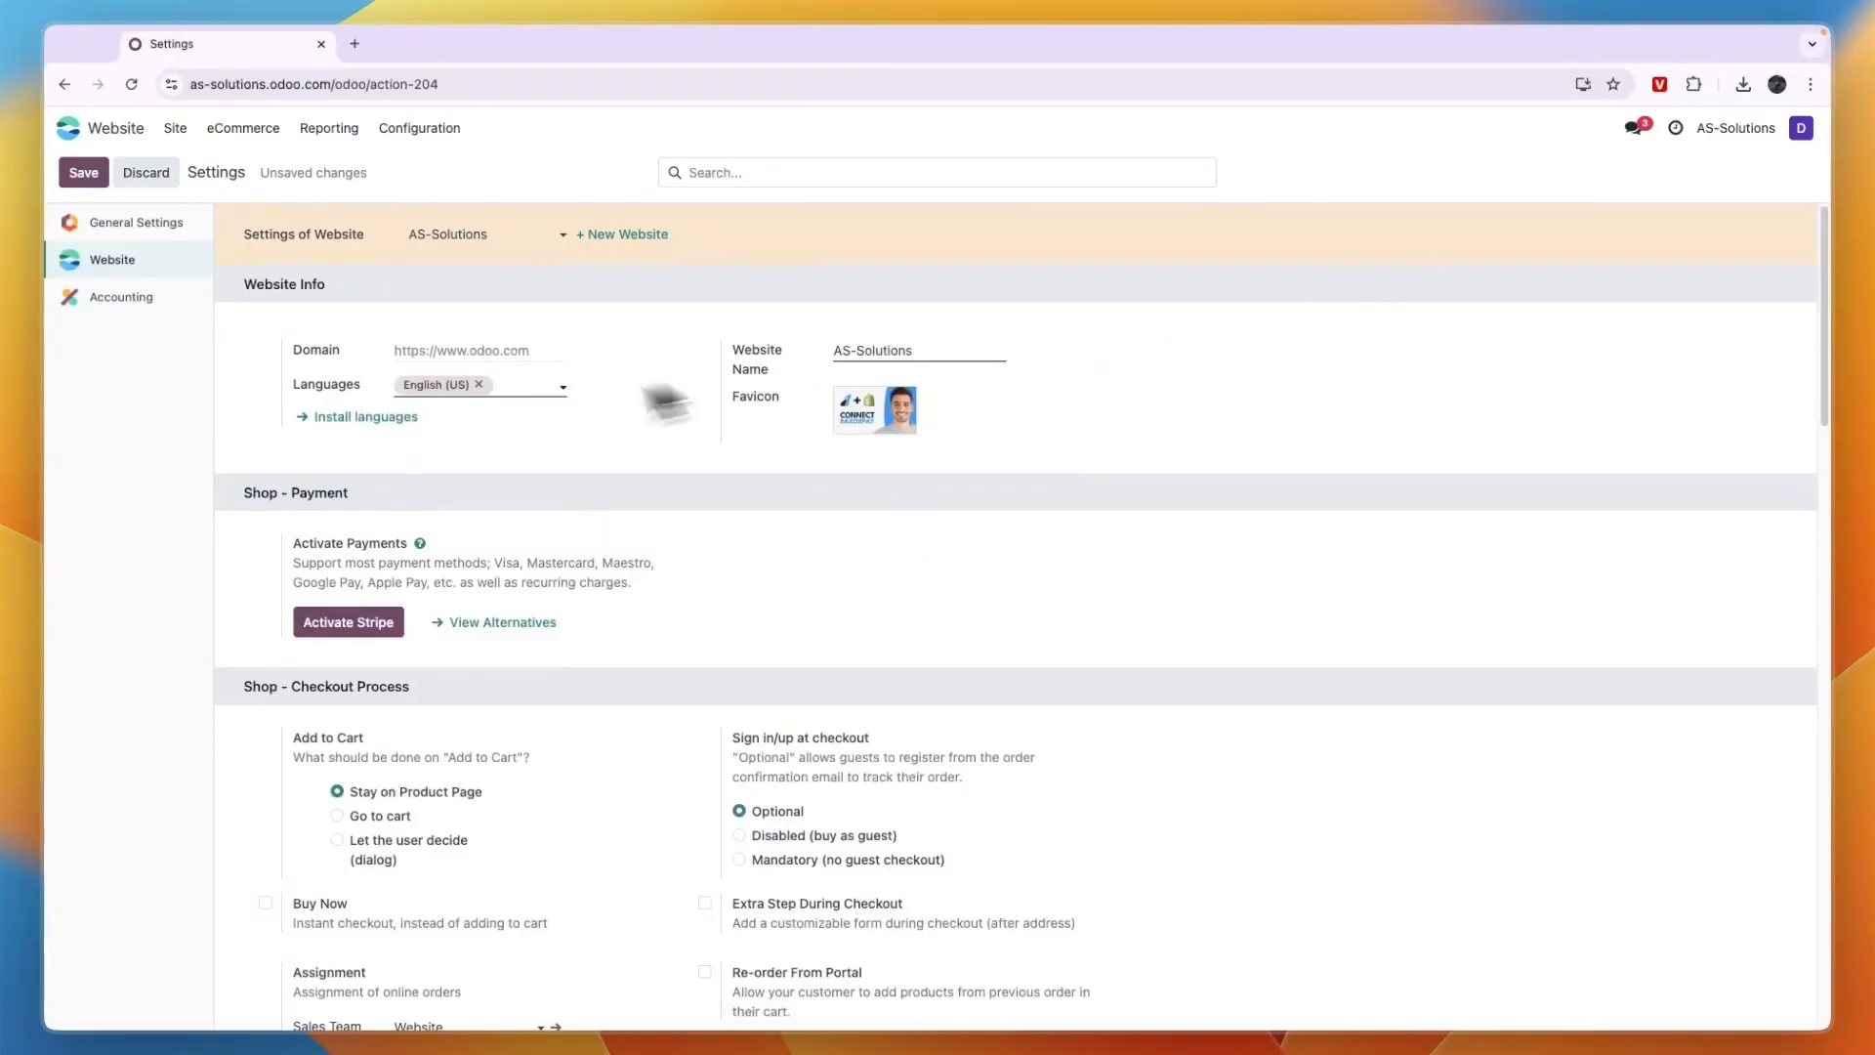
left_click(82, 172)
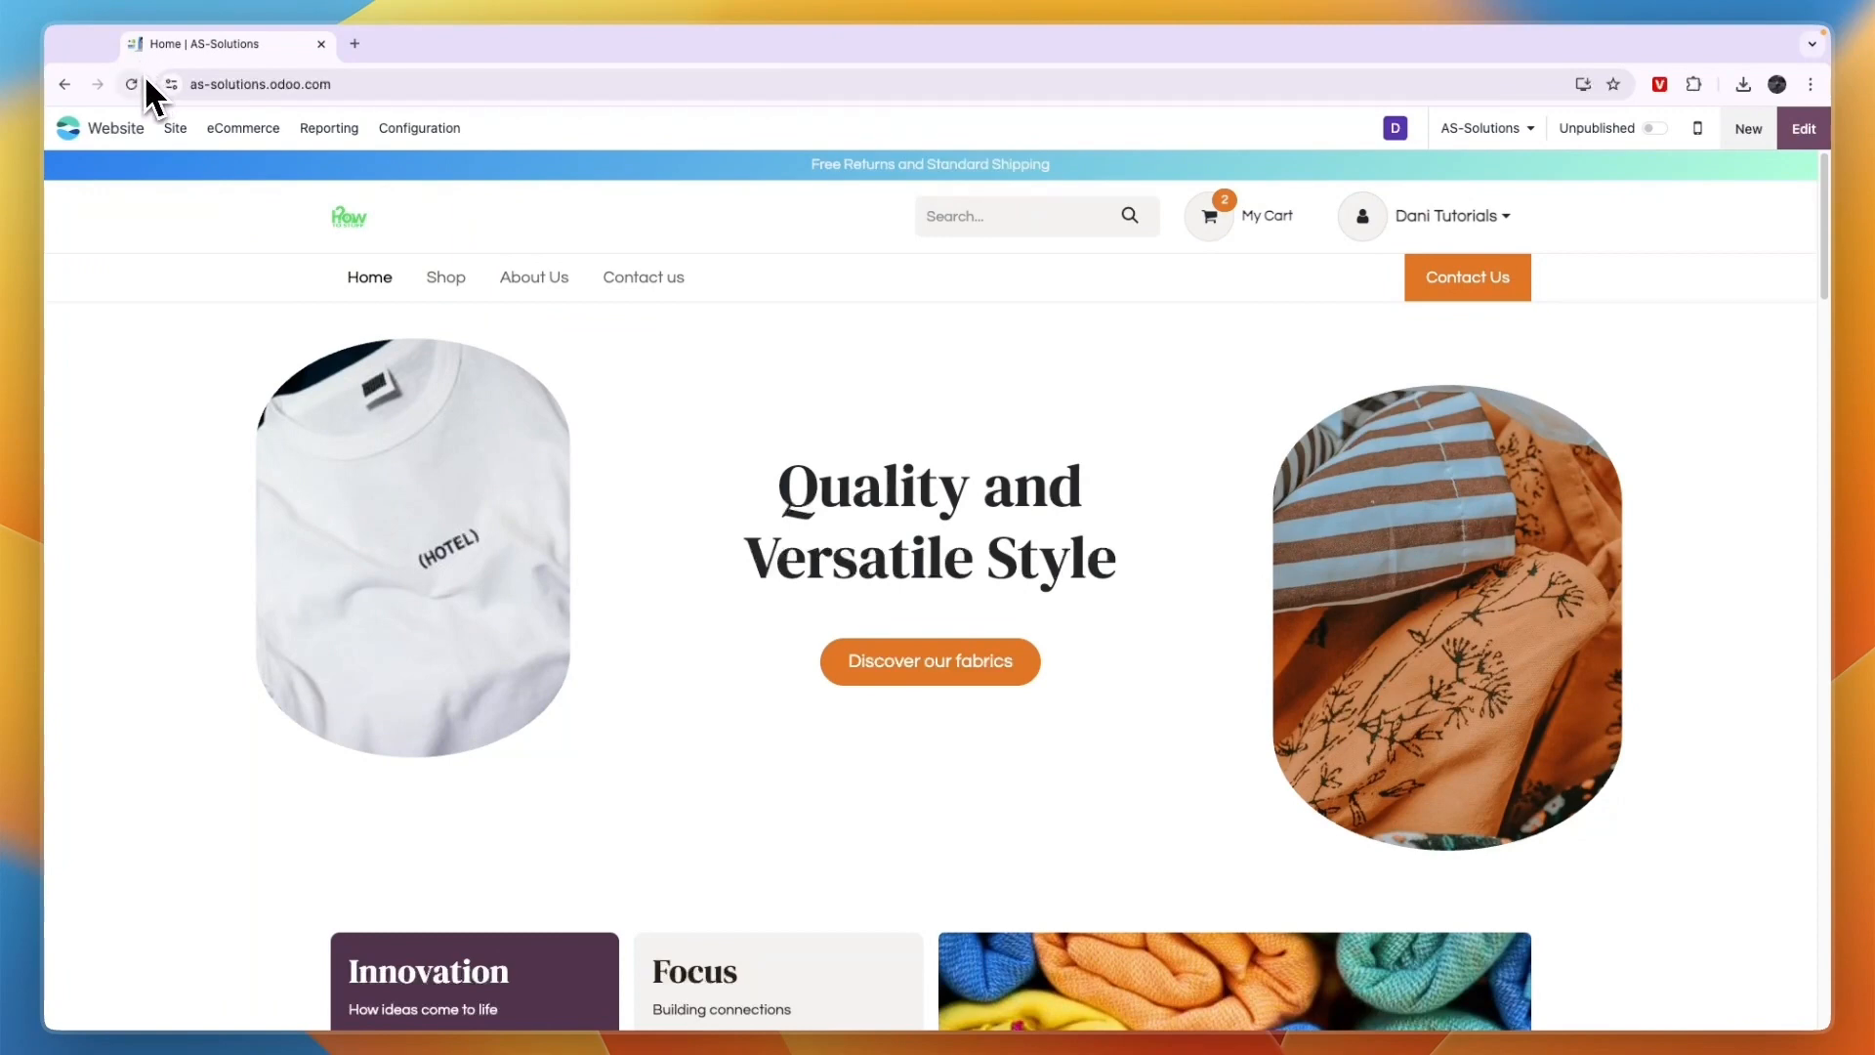
mouse_move(132, 84)
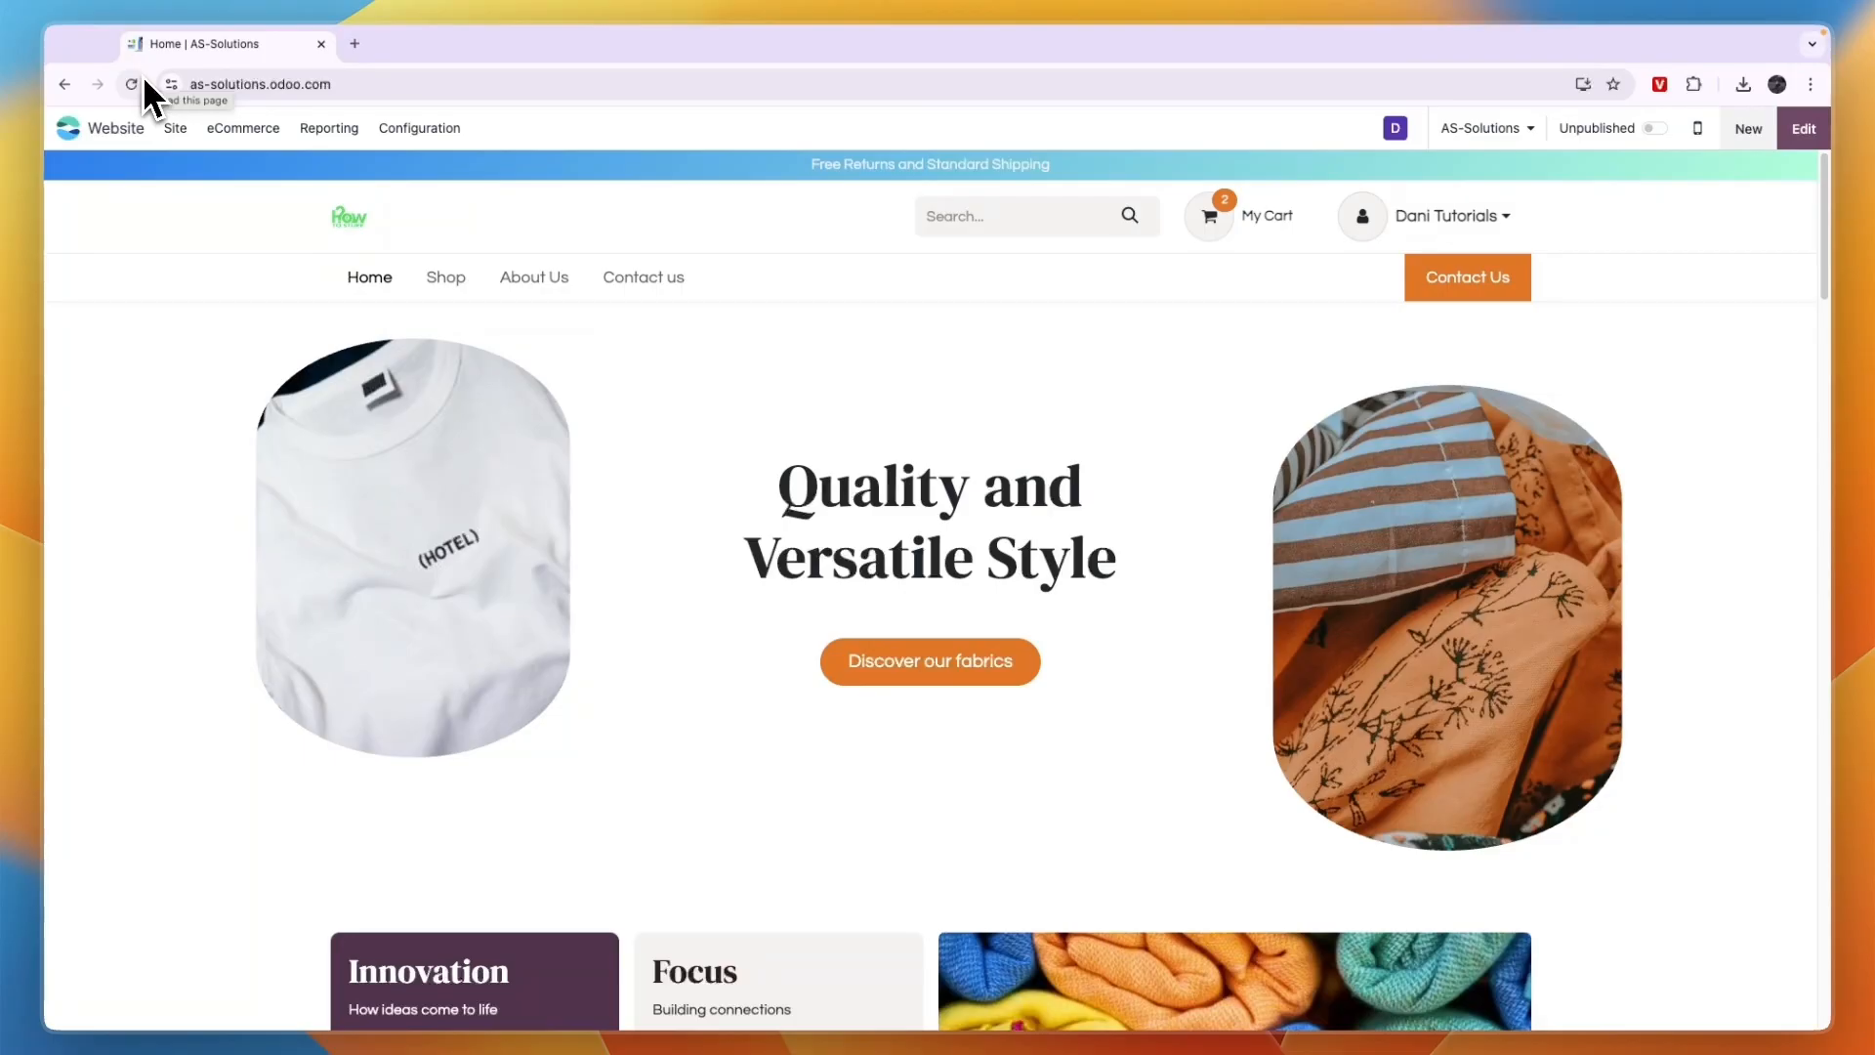
scroll("down", 3)
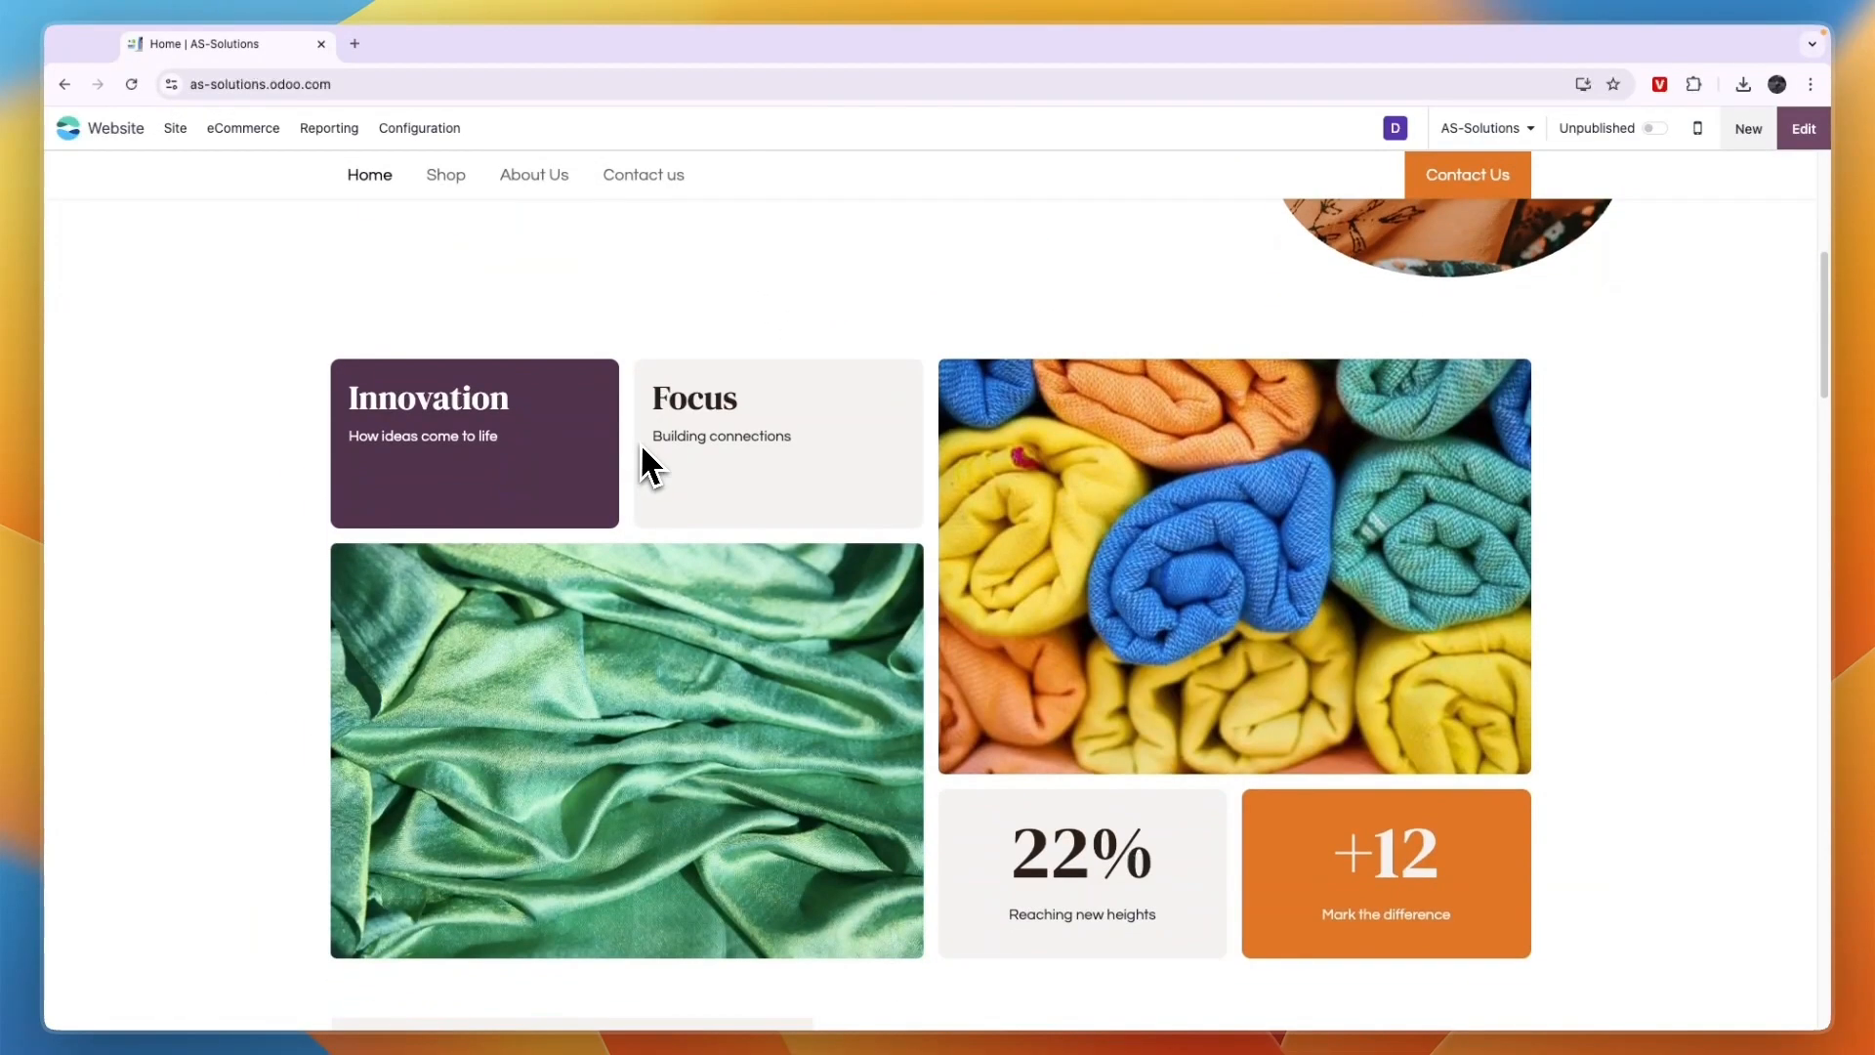
scroll("down", 3)
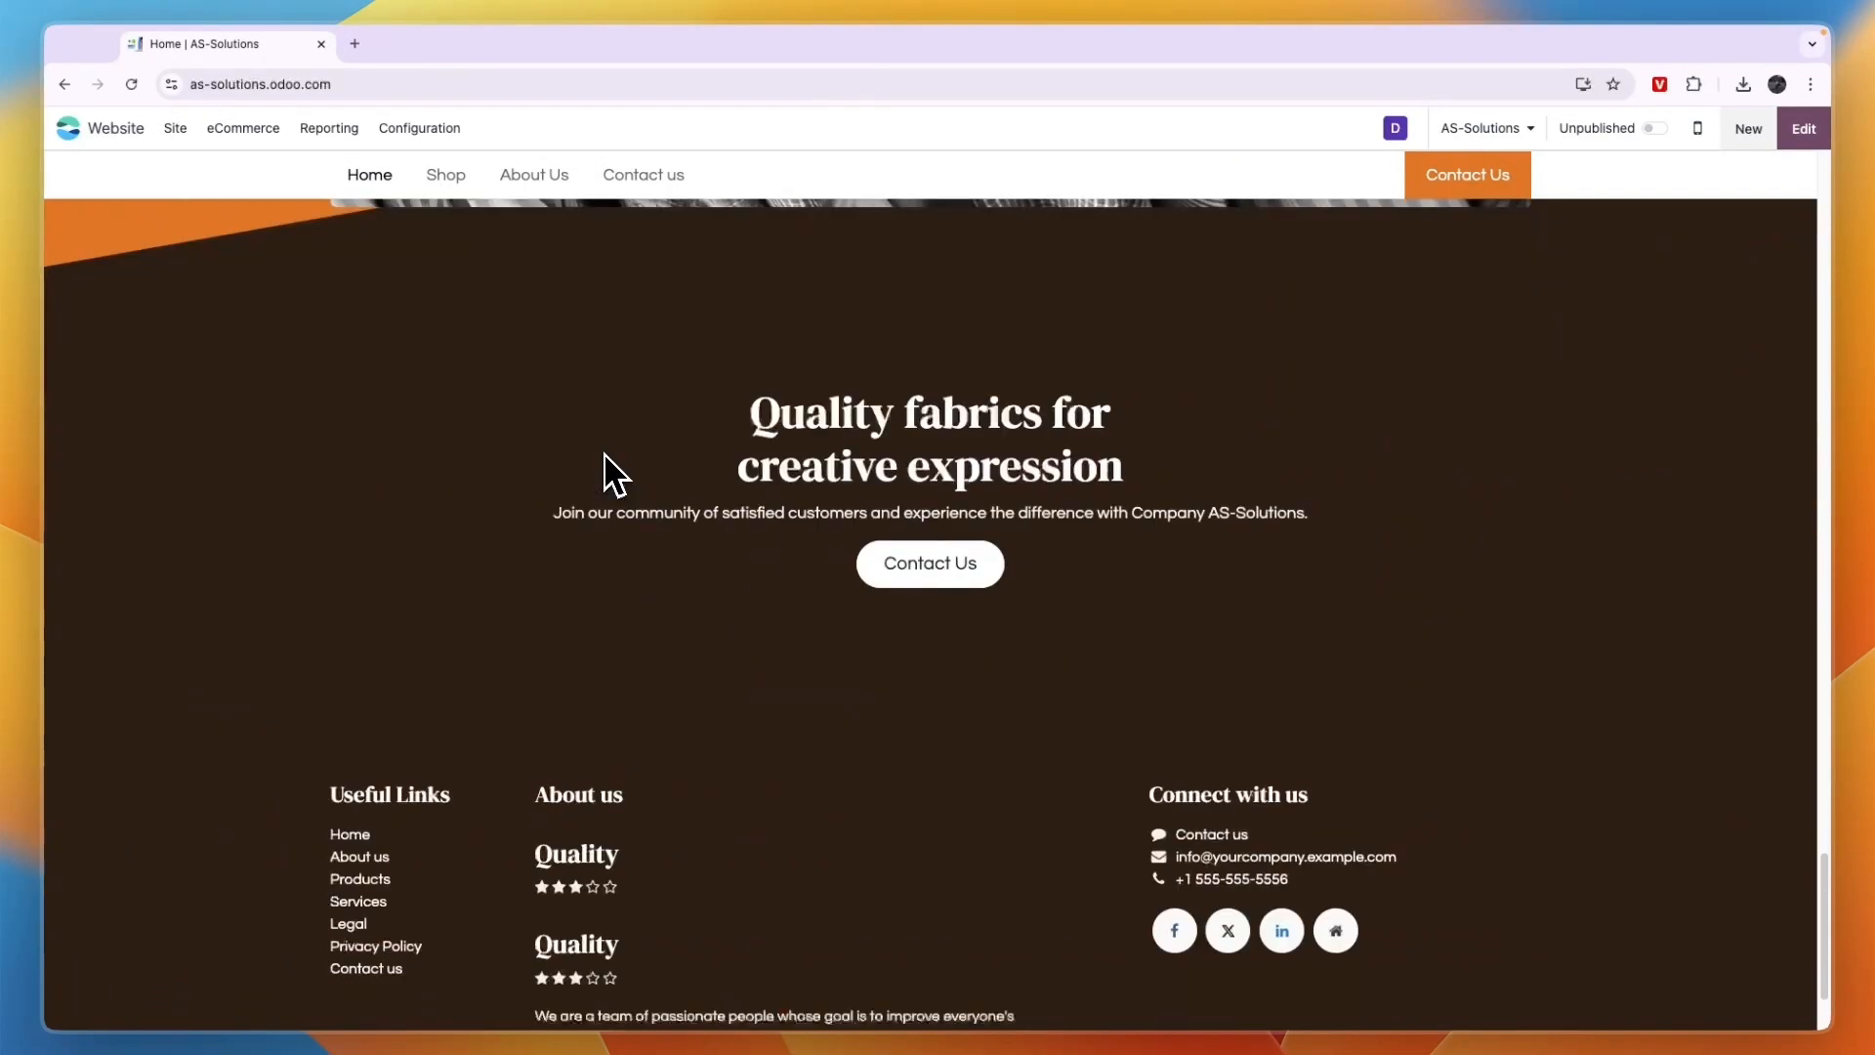
scroll("down", 3)
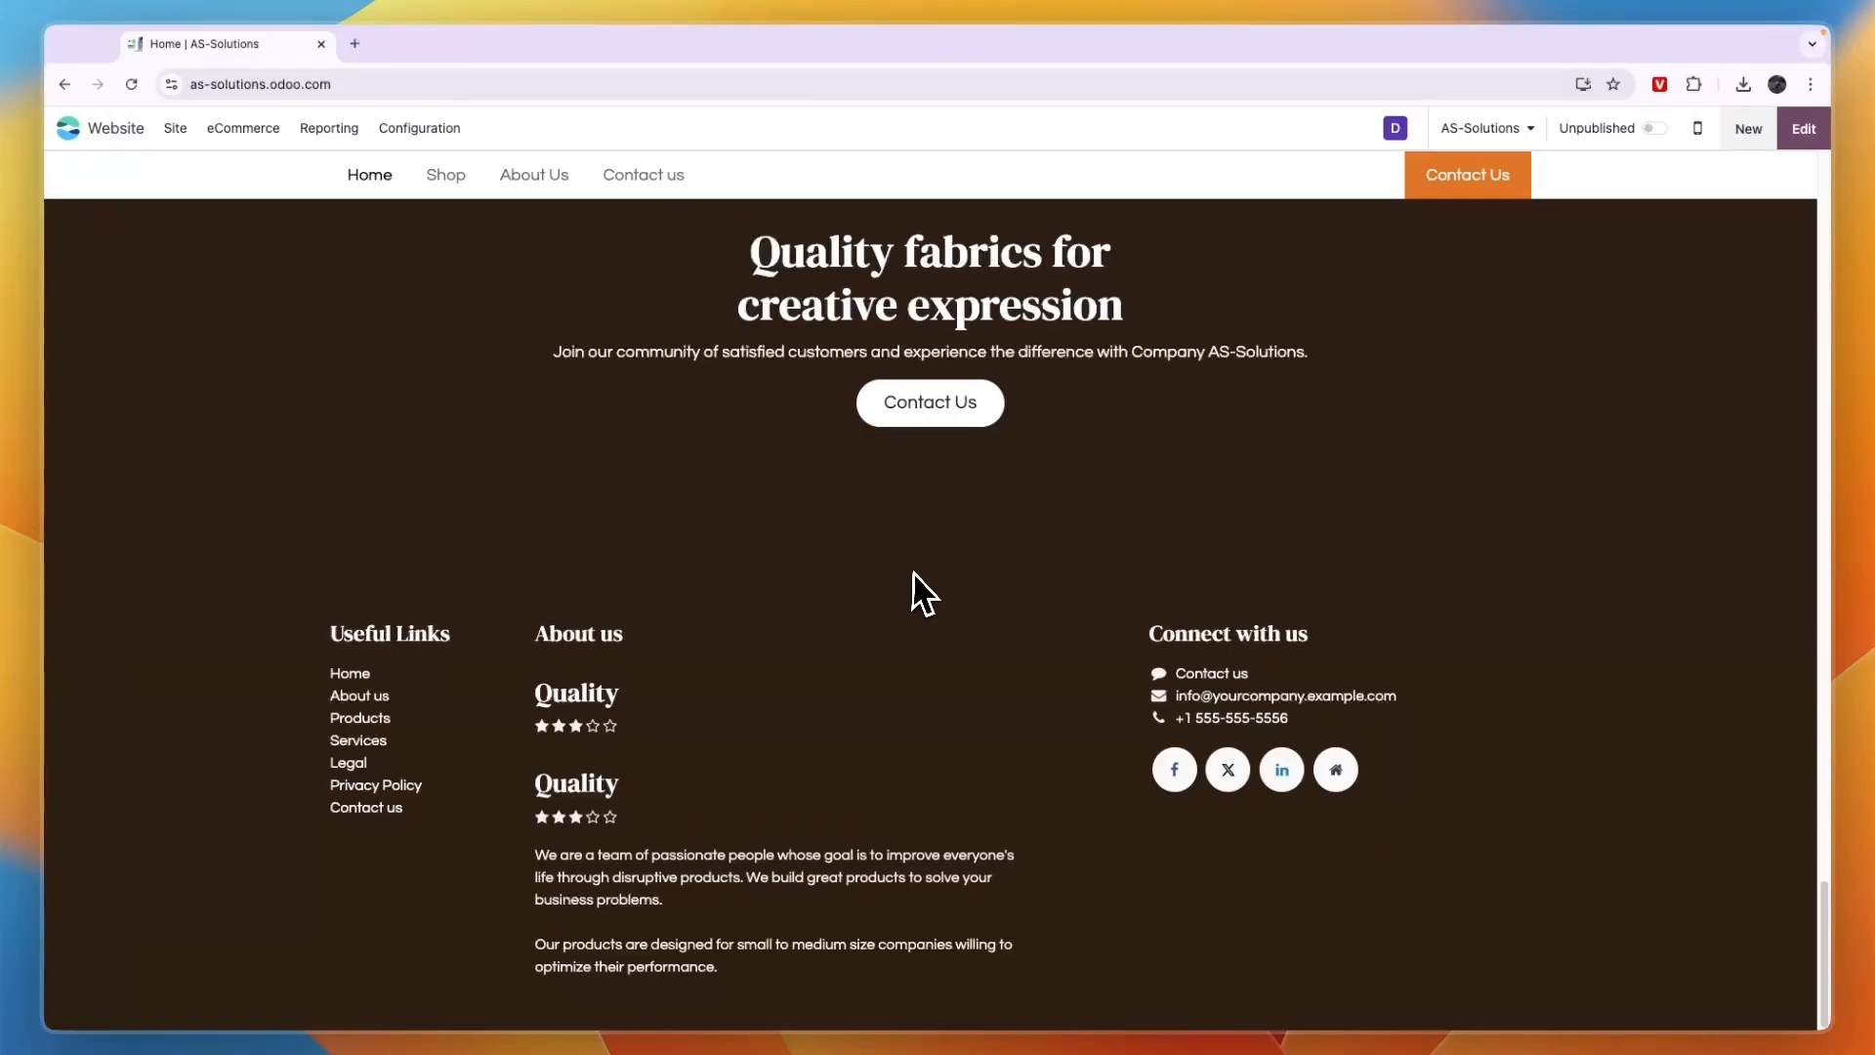
scroll("up", 3)
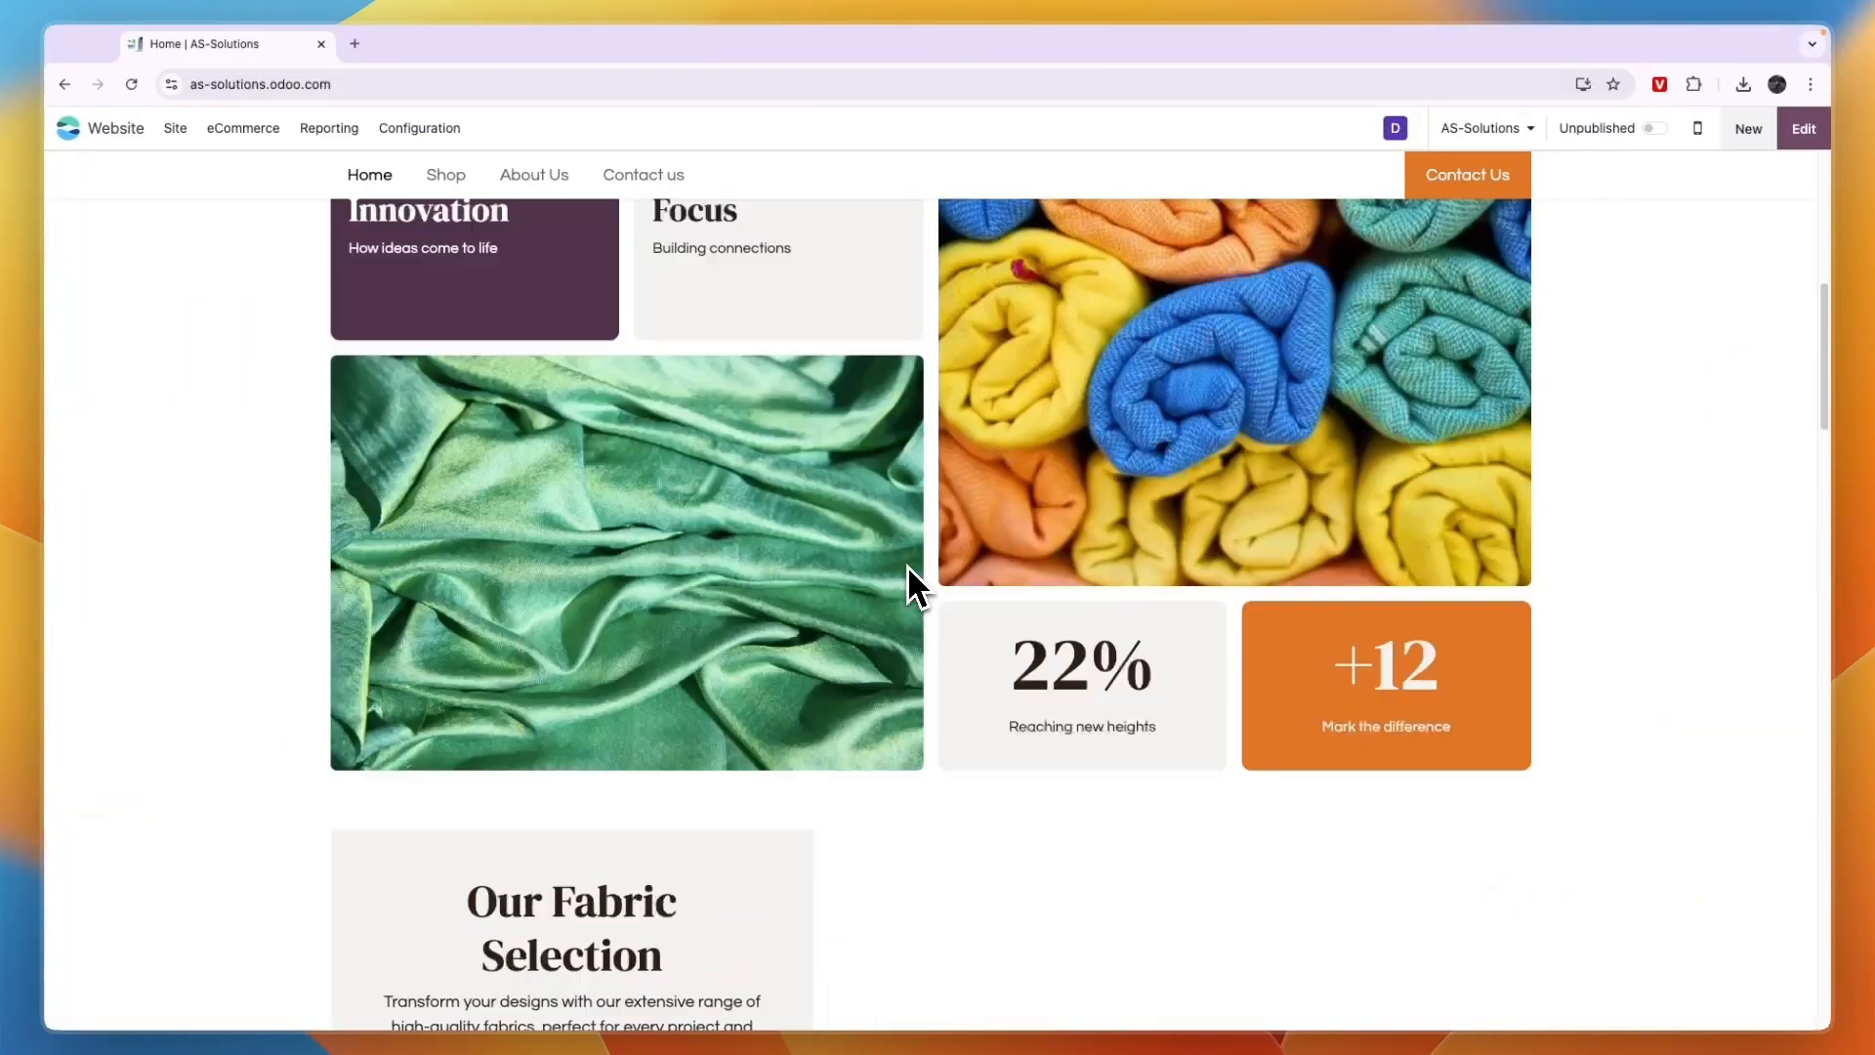
scroll("up", 3)
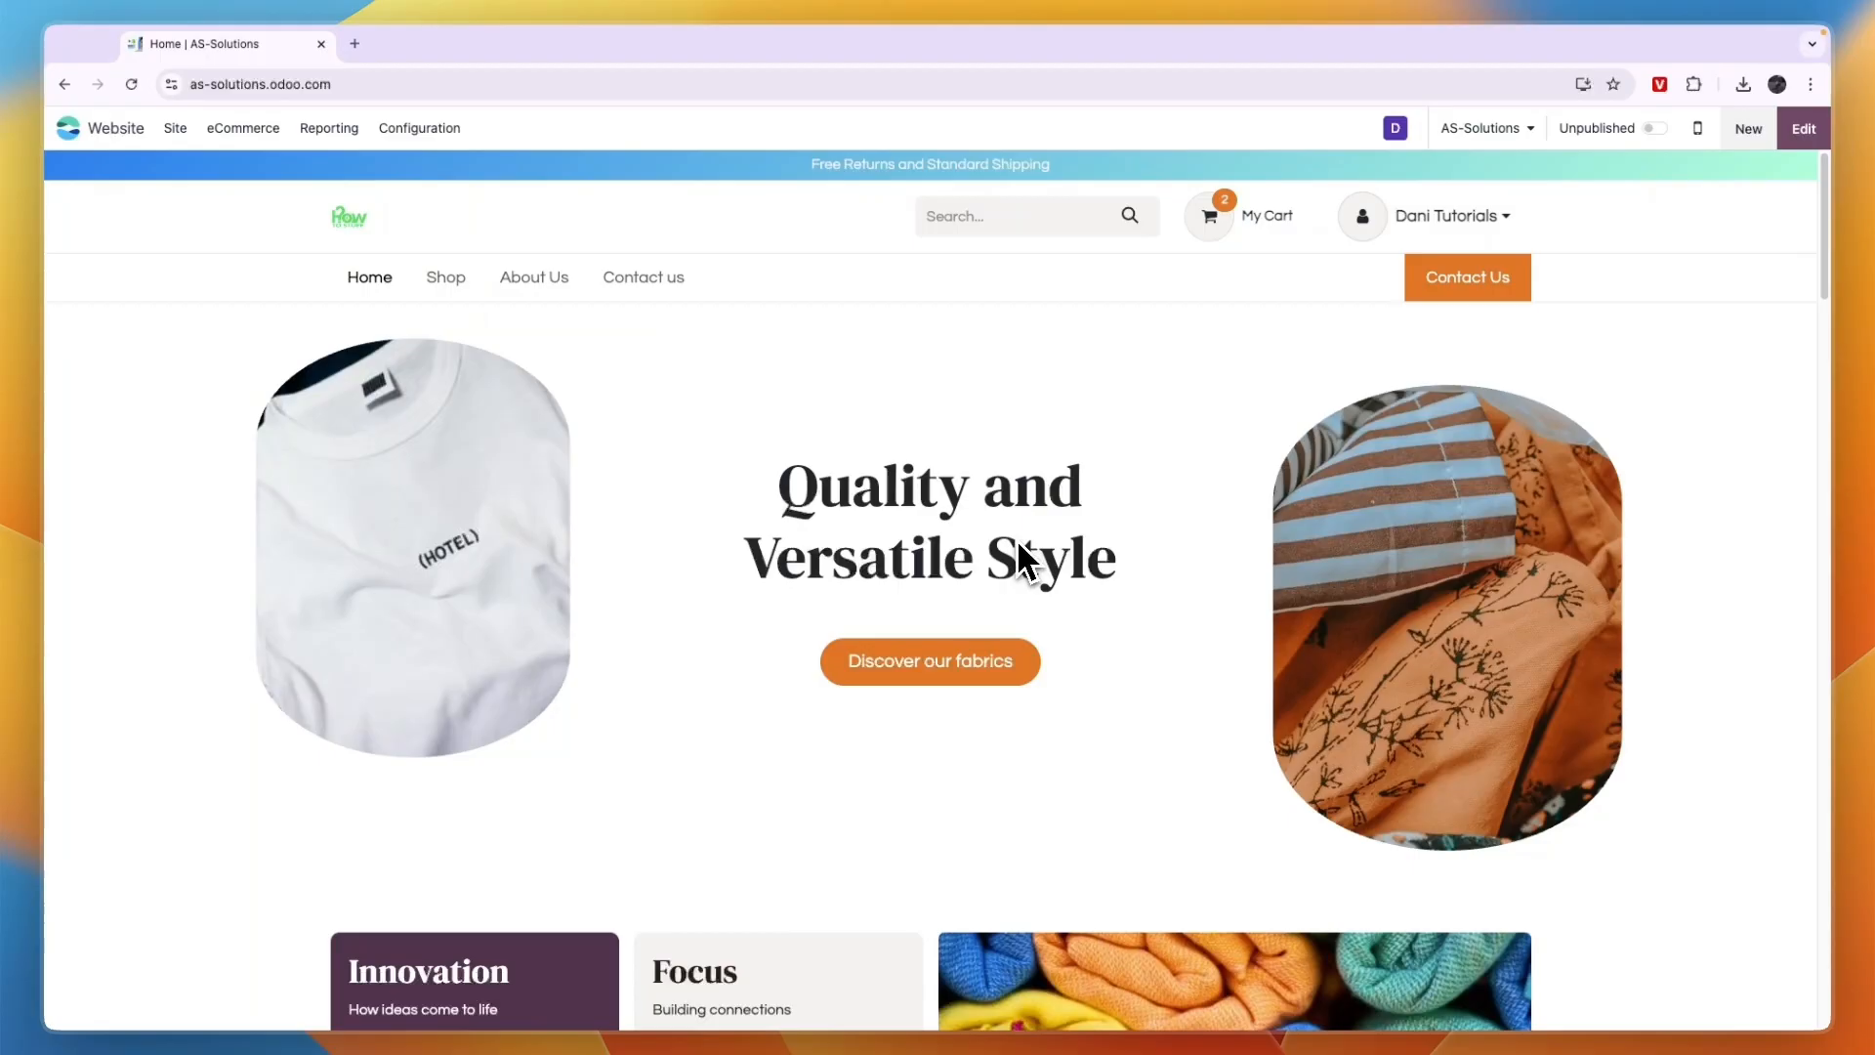